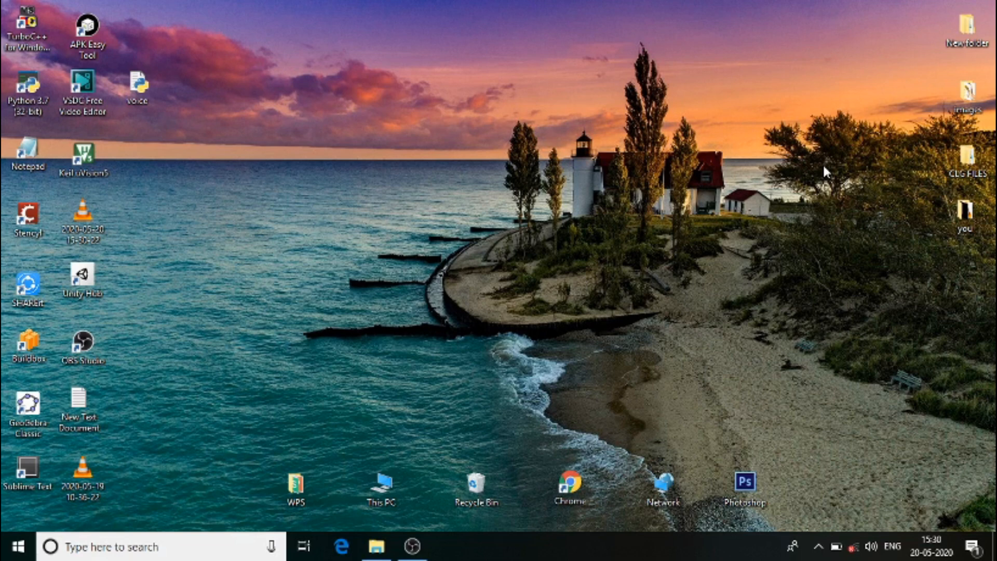
mouse_move(547, 280)
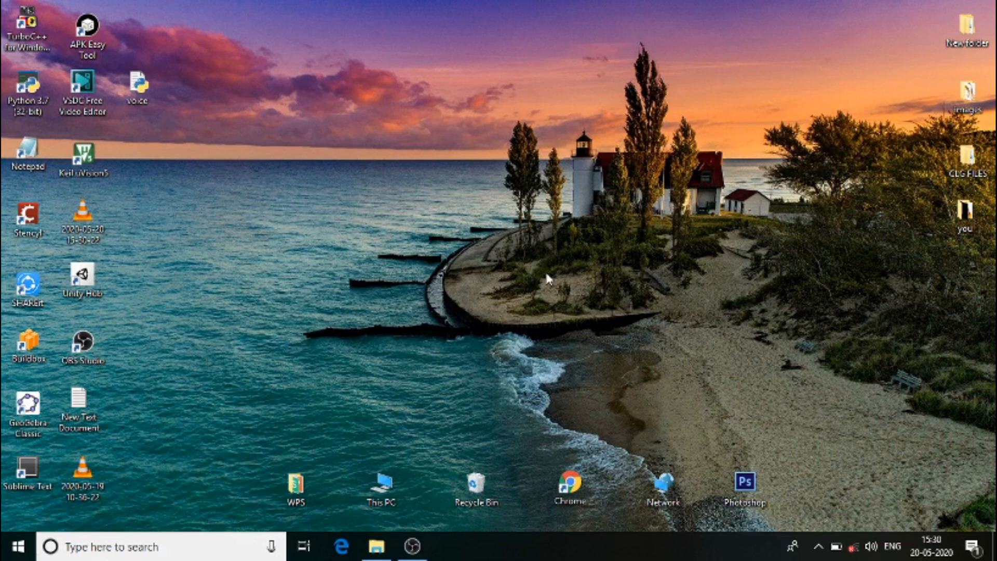
mouse_move(319, 421)
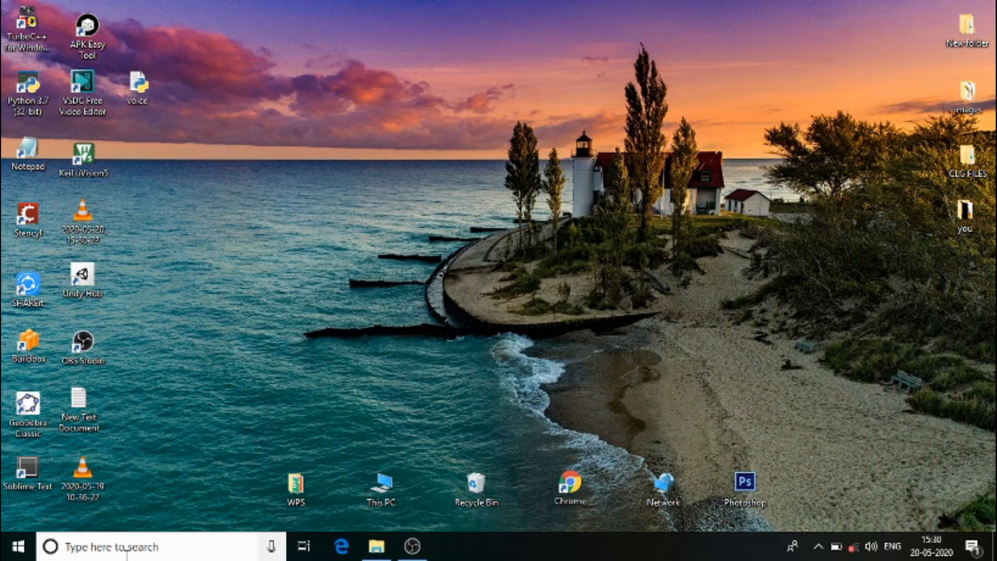
- Search for Command Prompt from the taskbar and launch it
type("co")
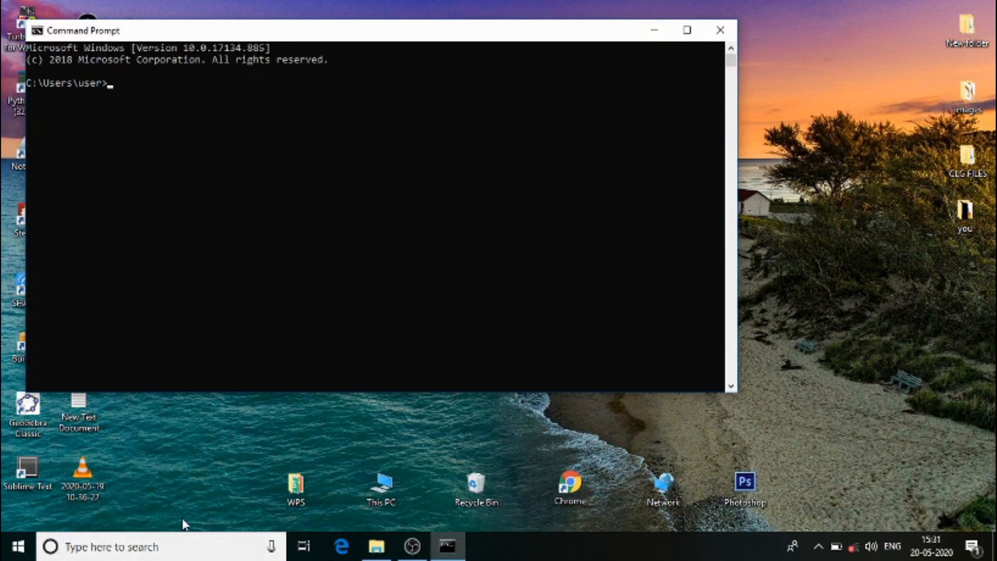
- Run 'pip install SpeechRecognition', which reports the package is already installed
type("pip")
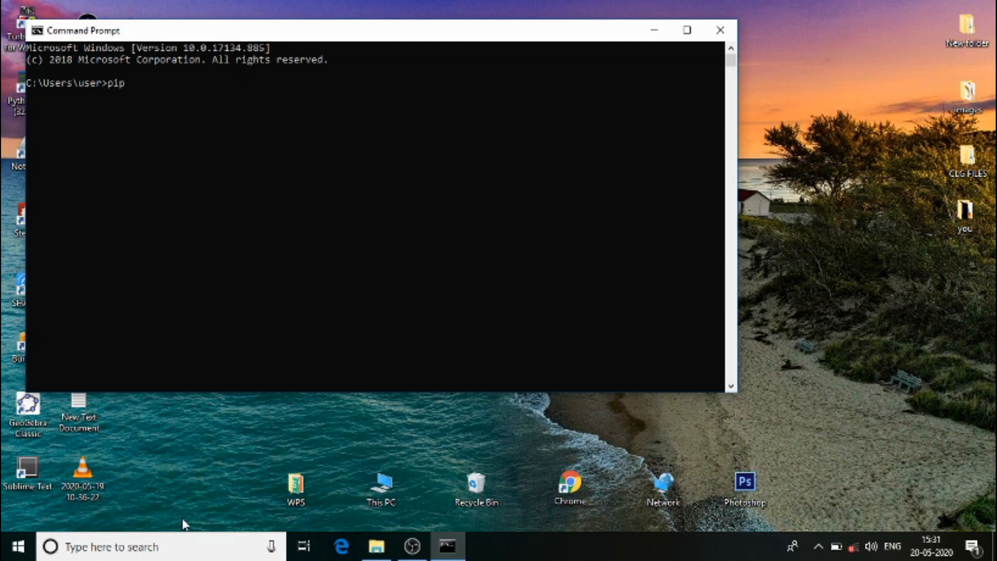
type("in")
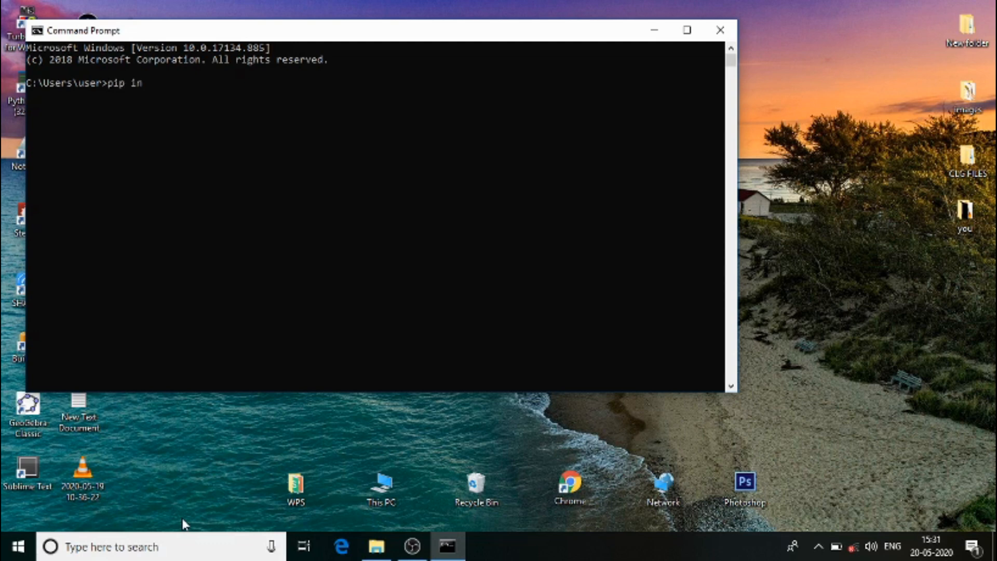
type("stall S")
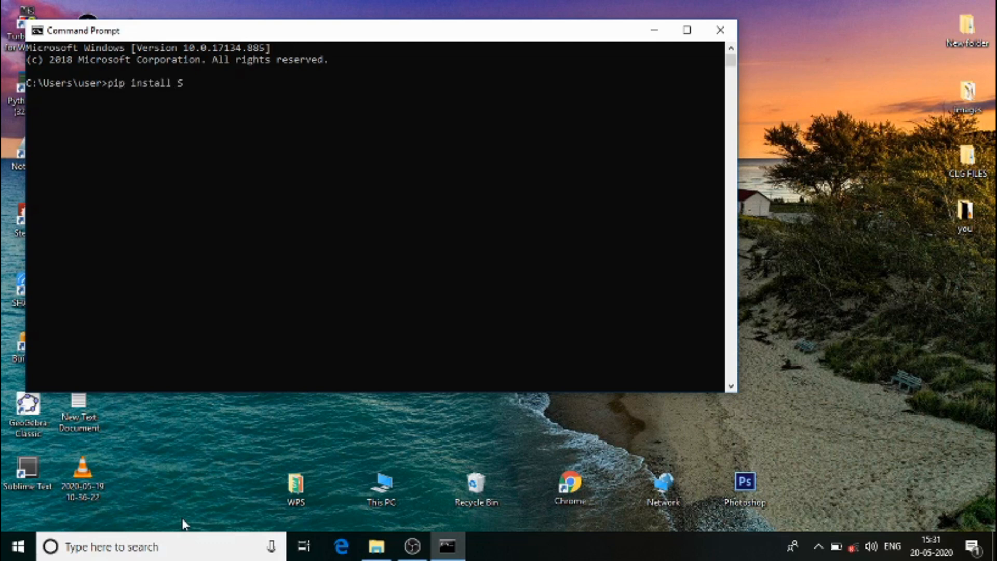
type("peechRec")
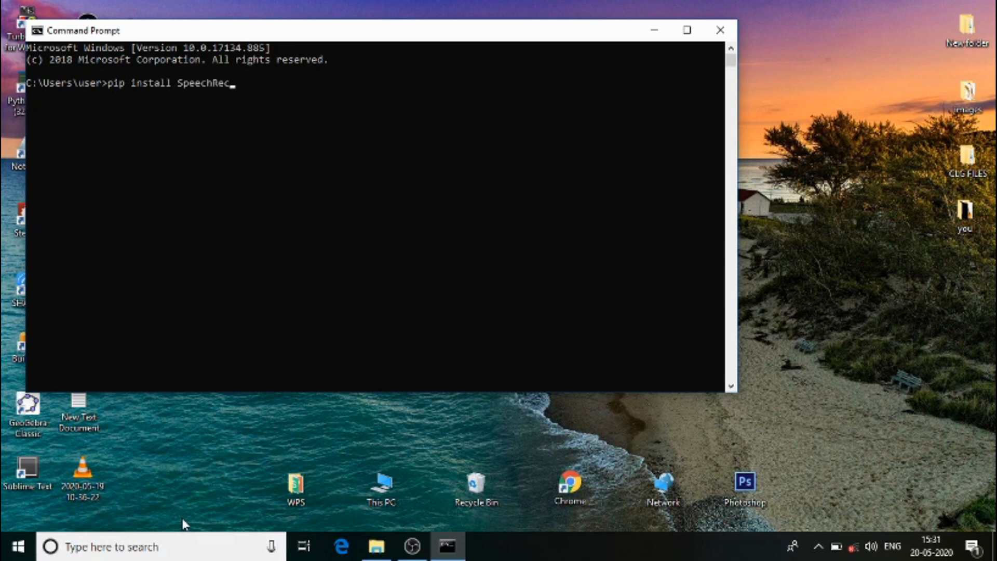
type("ognition")
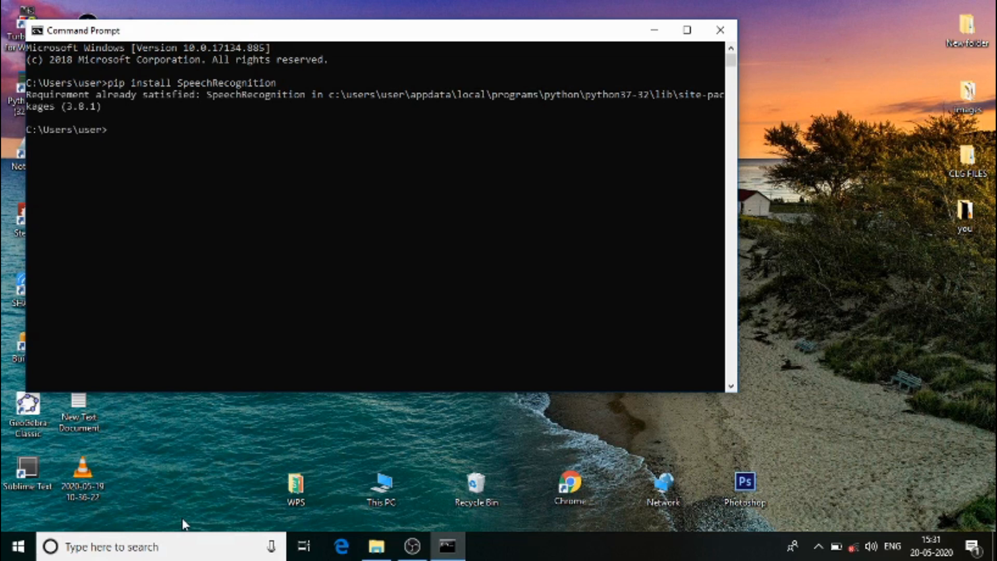
mouse_move(531, 6)
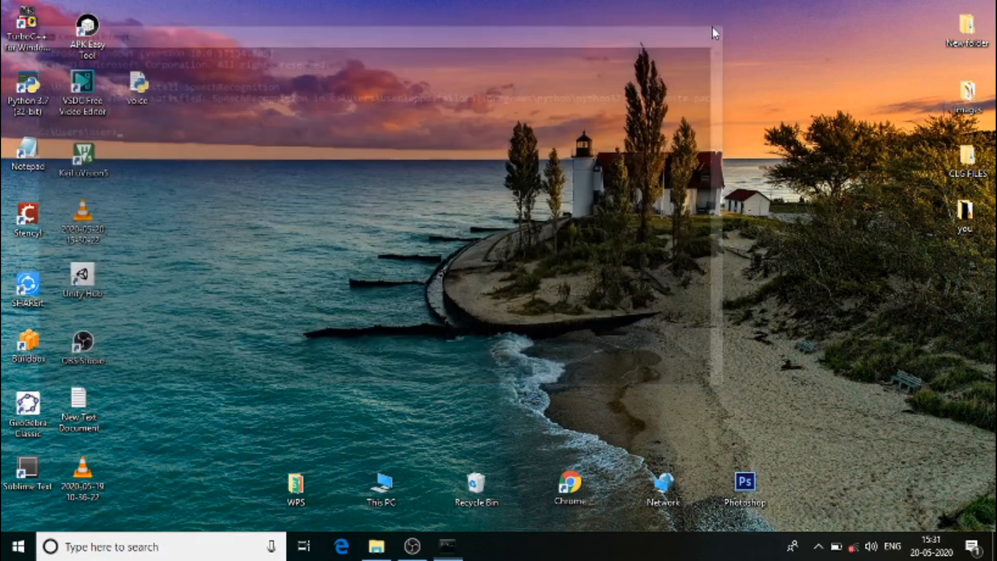
- Search 'sublime' from the taskbar to launch Sublime Text
left_click(12, 546)
type("s")
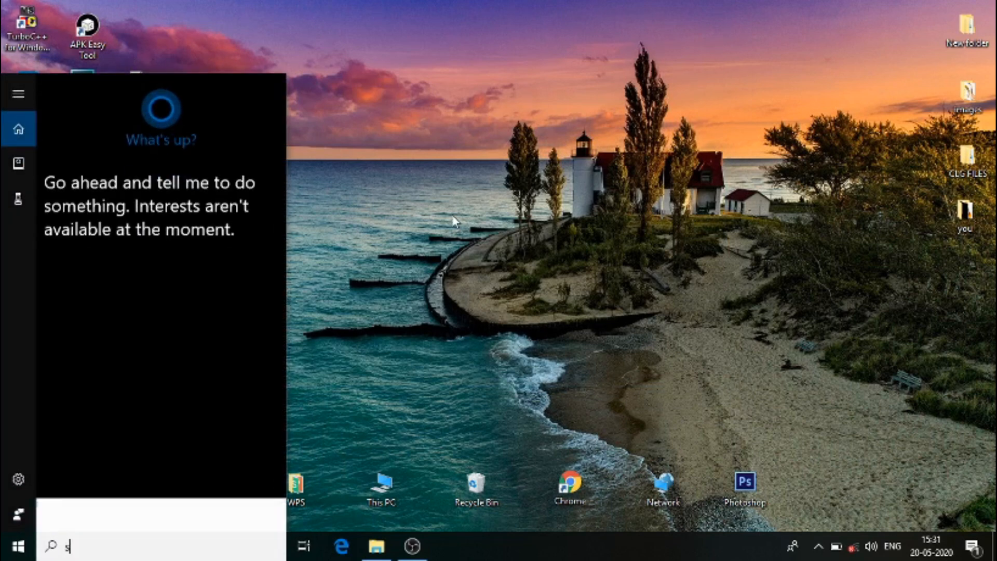
type("ublime")
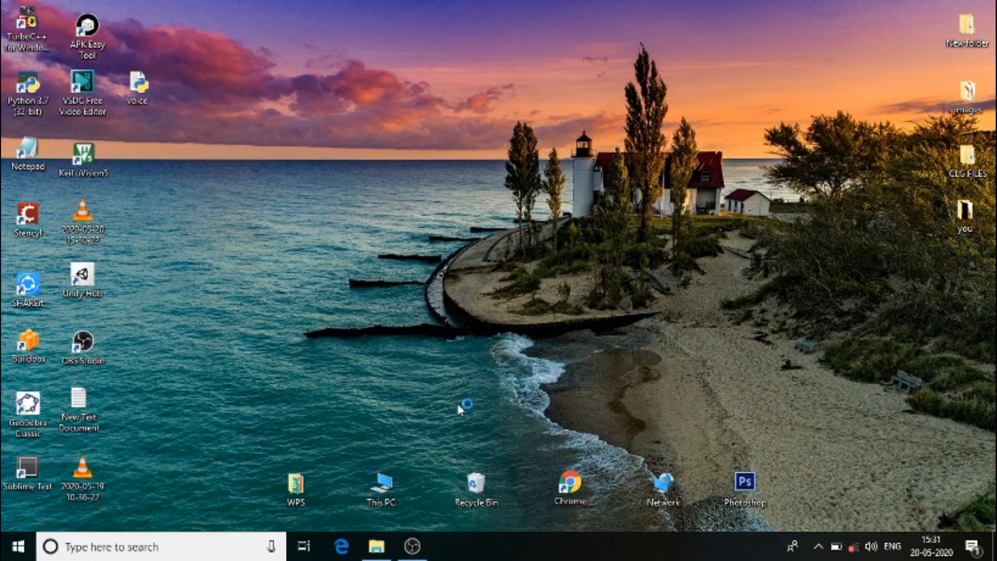
mouse_move(331, 401)
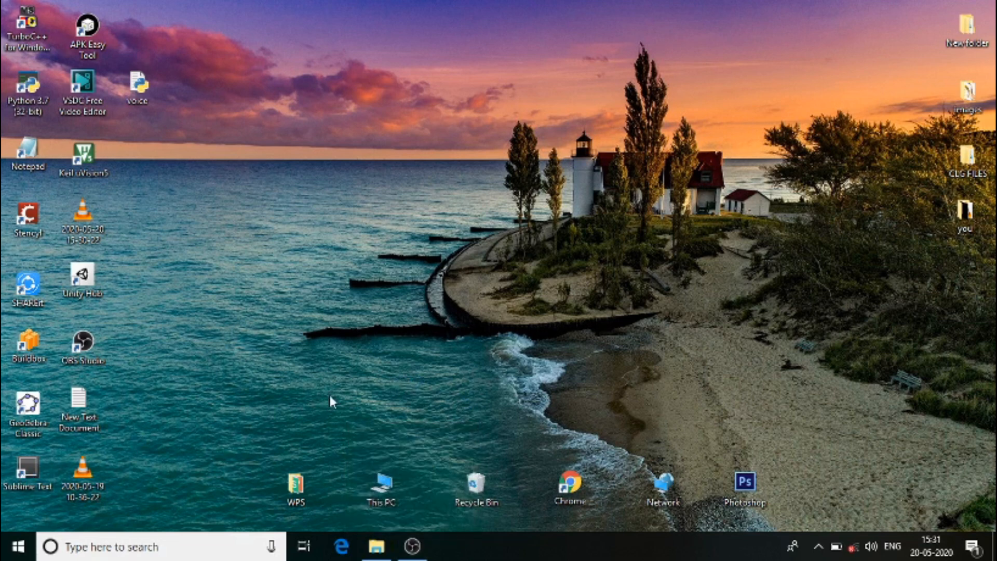
mouse_move(204, 546)
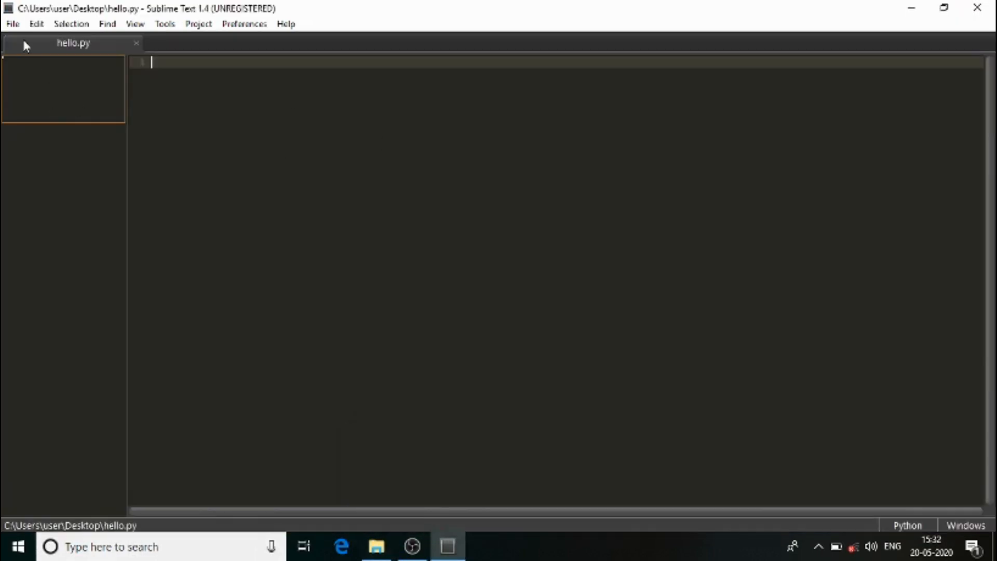
- Create a new blank file and bring up its Save As dialog
left_click(36, 23)
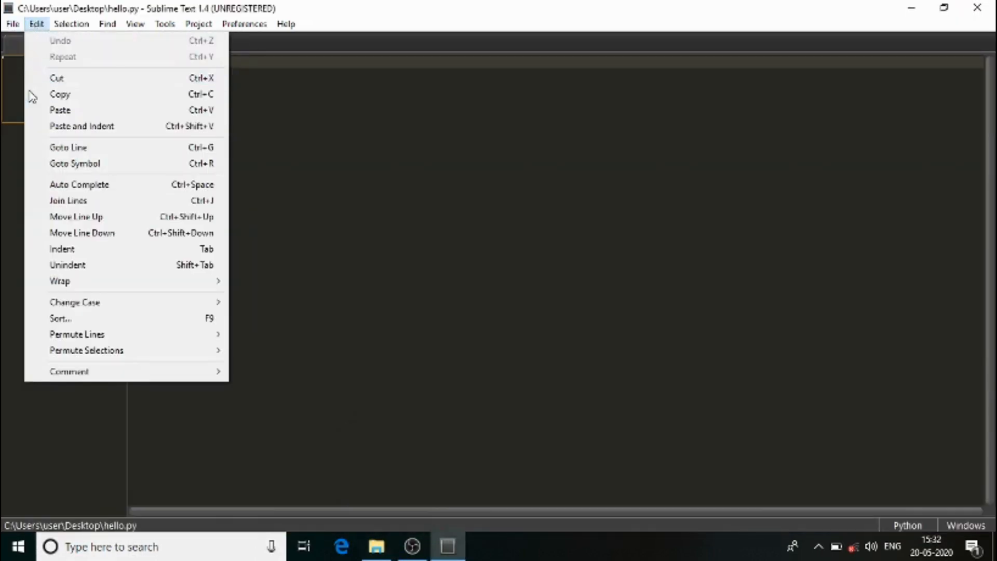
left_click(11, 23)
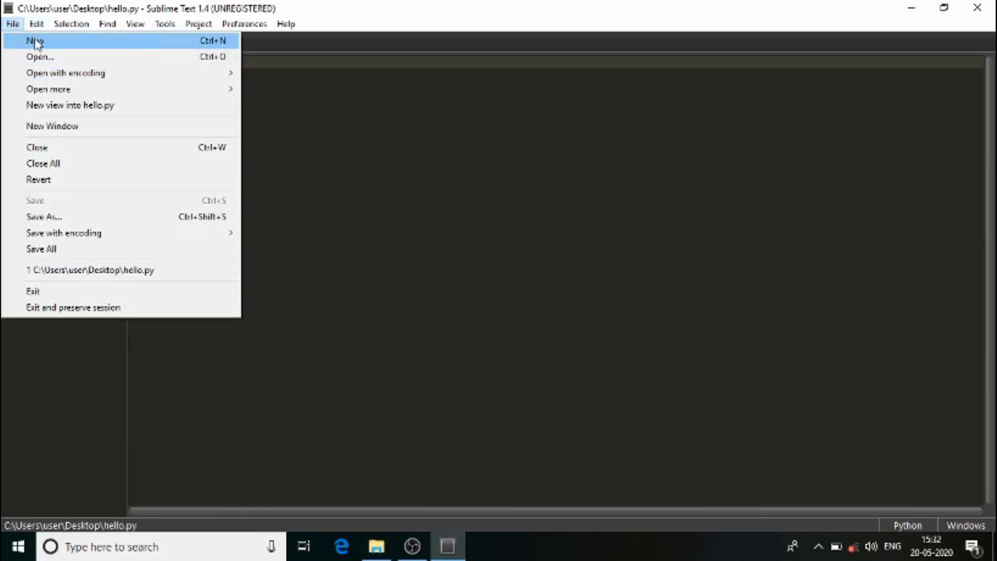
left_click(34, 41)
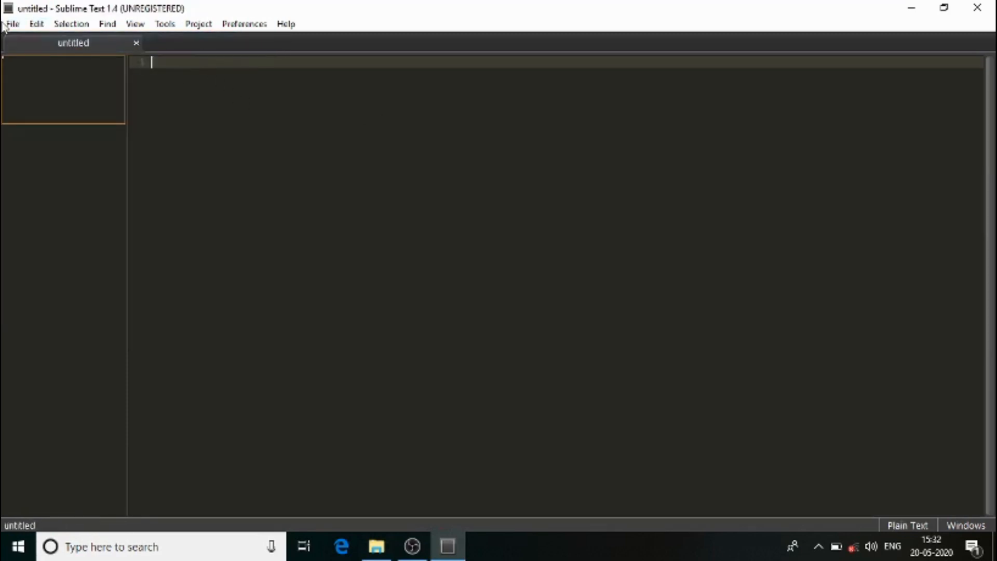
left_click(11, 23)
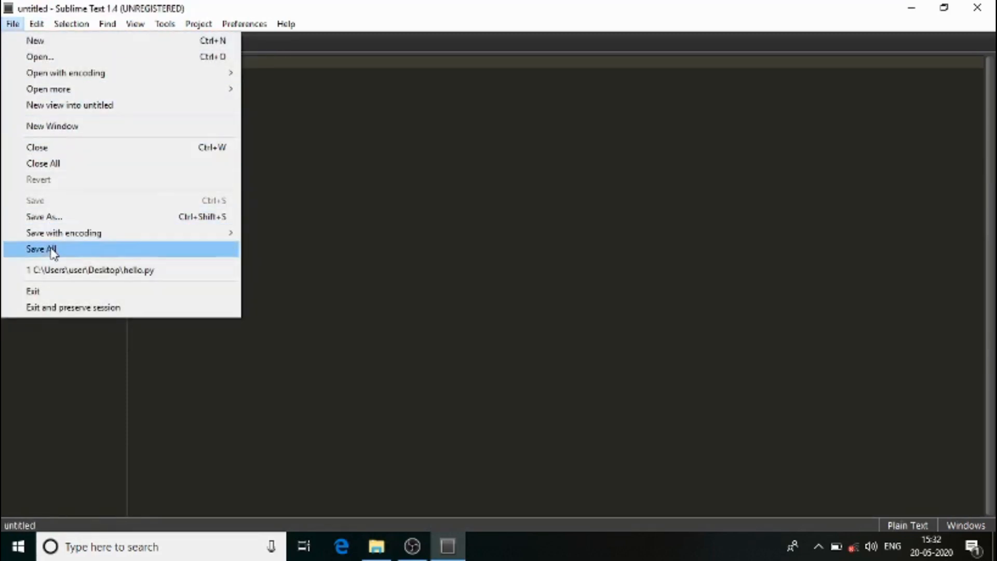
left_click(40, 249)
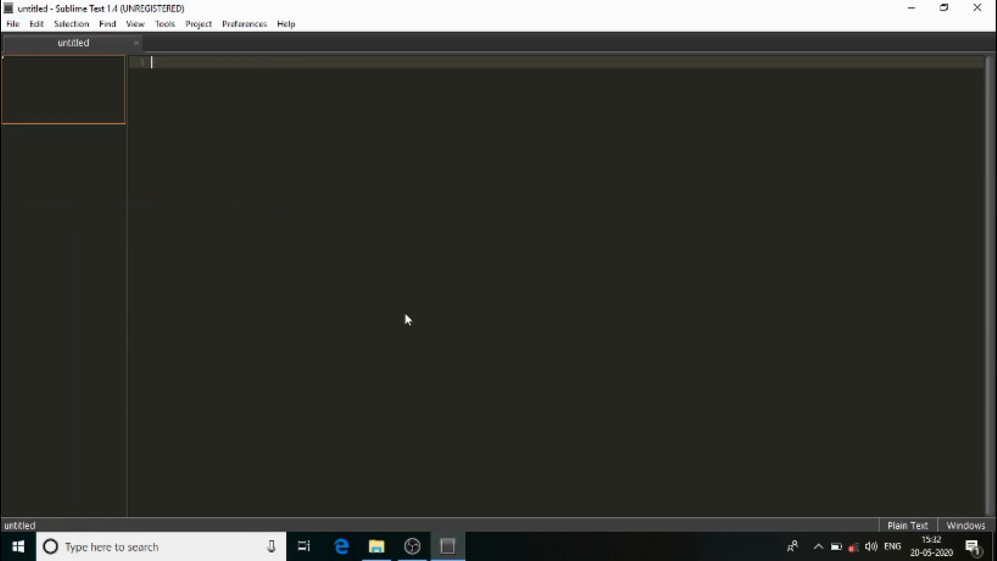
mouse_move(391, 399)
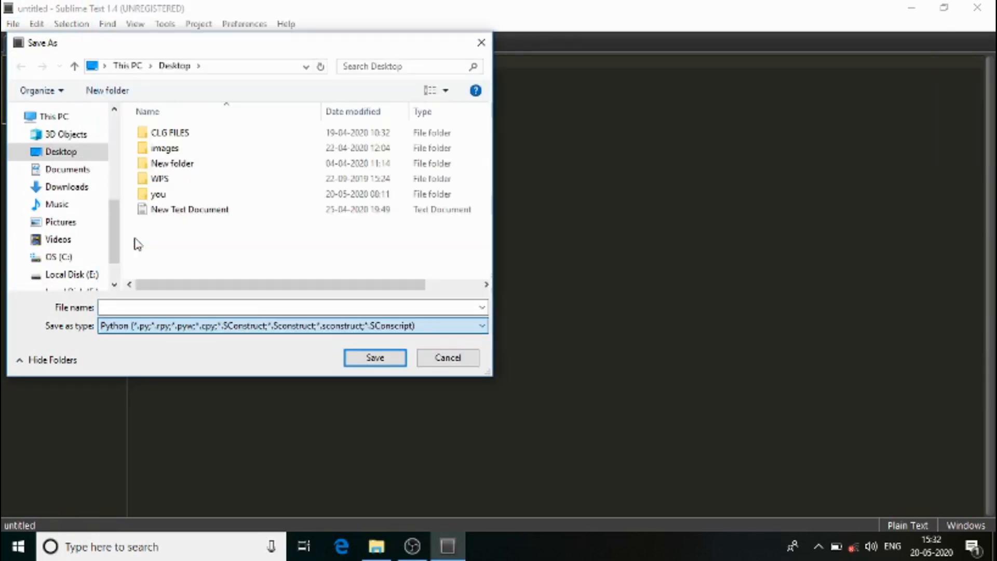
- Name the file 'voicerec' and save it to the Desktop as a Python file
type("voicerec")
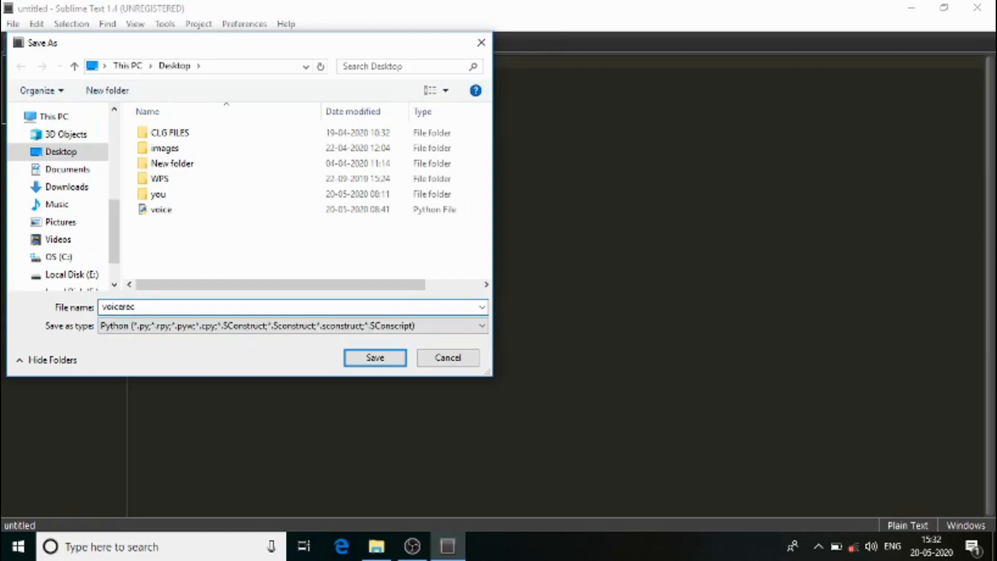
left_click(375, 358)
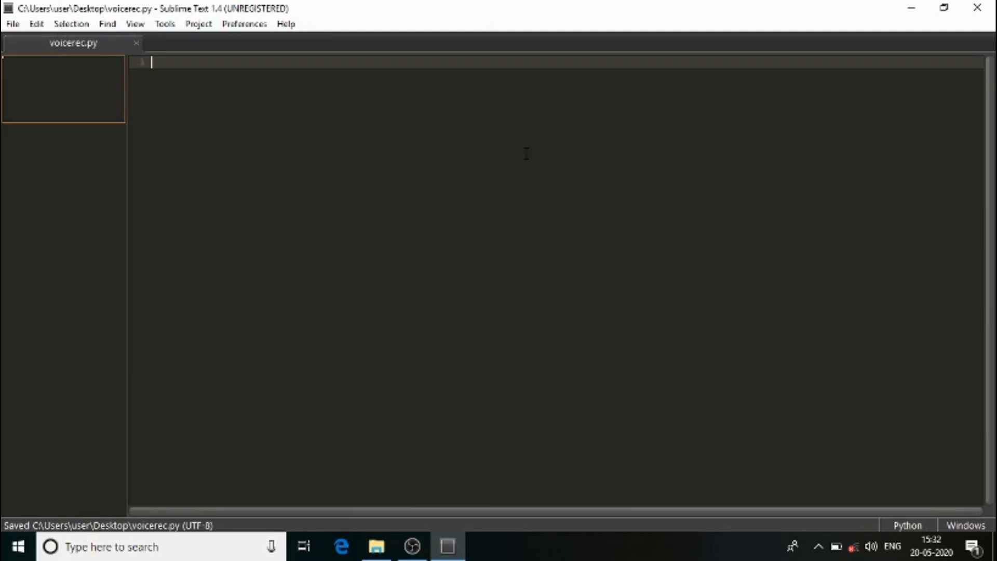
- Write 'import speech_recognition as sr' as the first line
type("import")
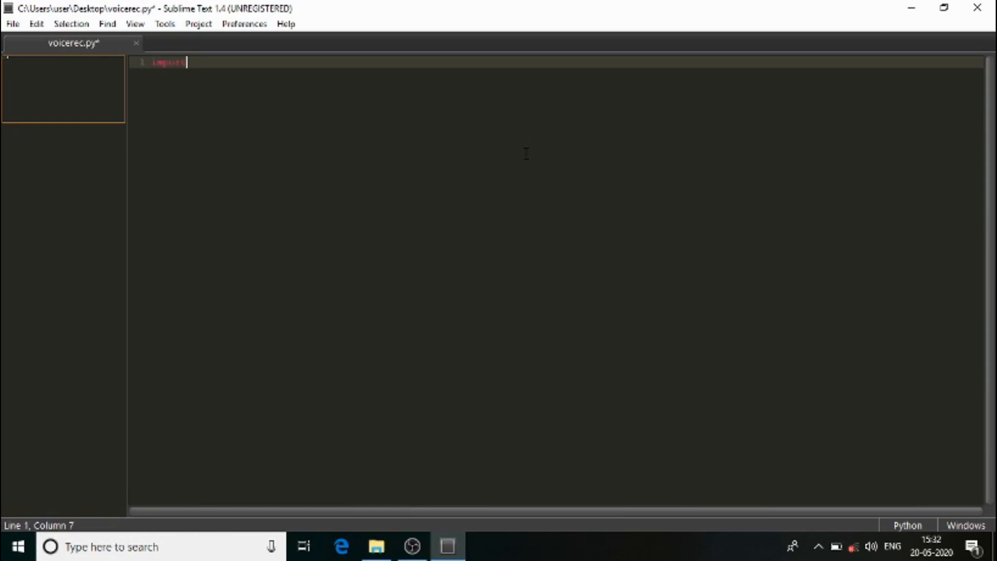
type("speech")
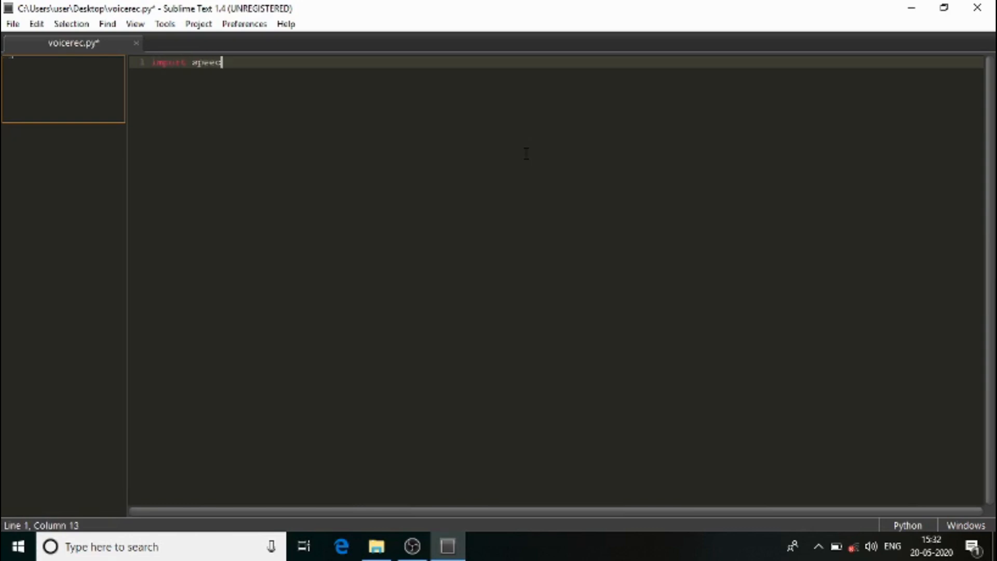
type("_rec")
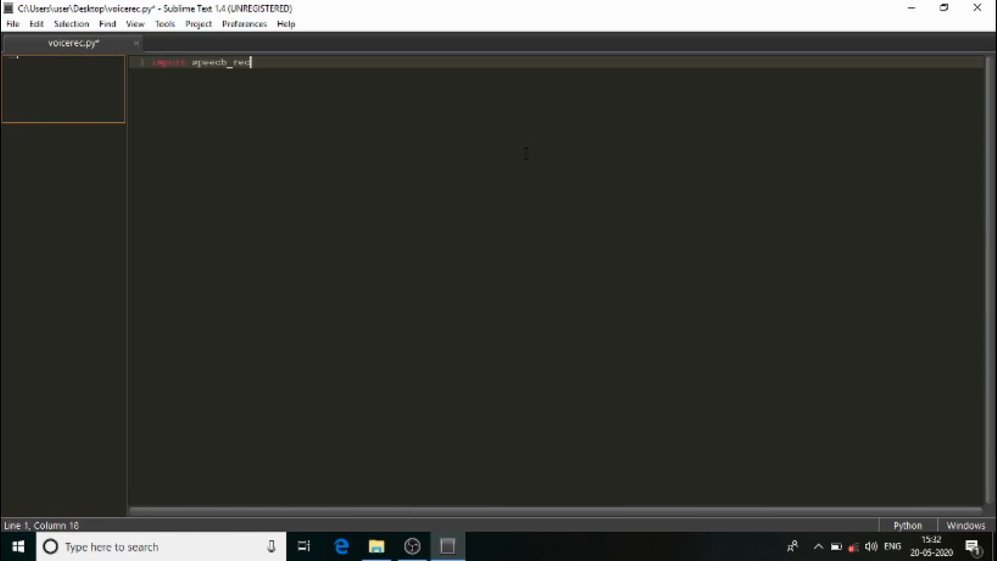
type("ognition as sr")
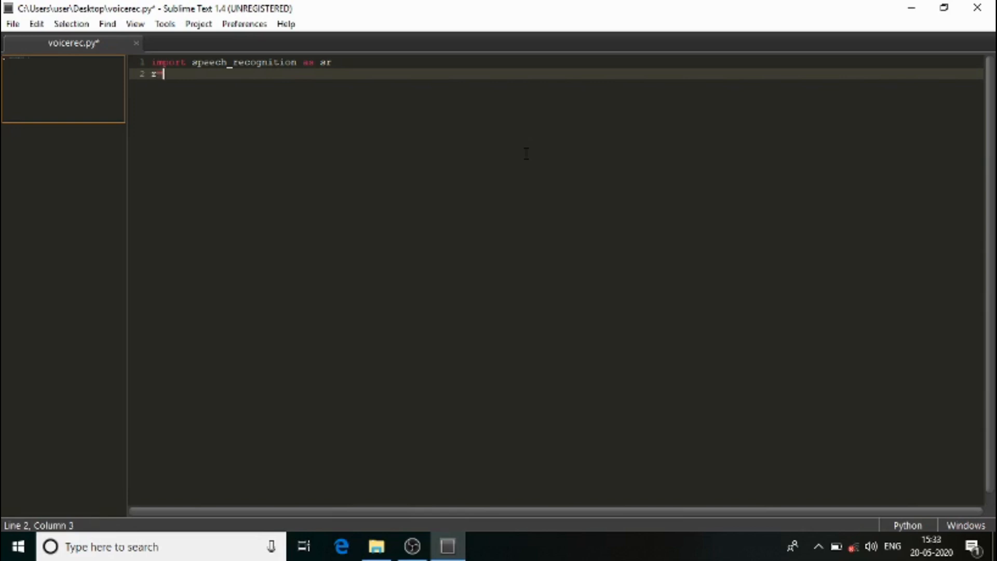
- Add 'r=sr.Recognizer()' on the next line, correcting a typo in Recognizer
type("=sr.Recog")
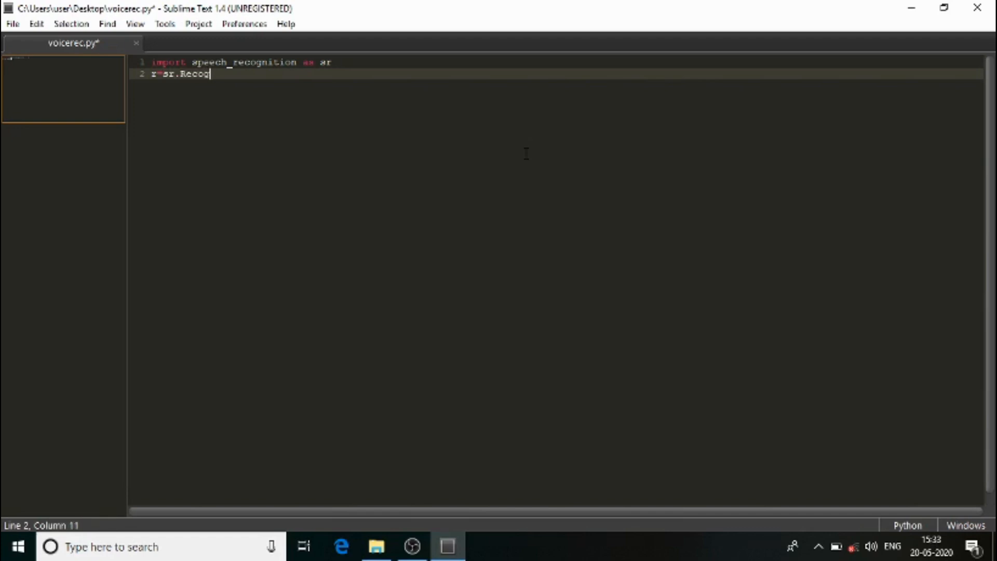
type("nizer")
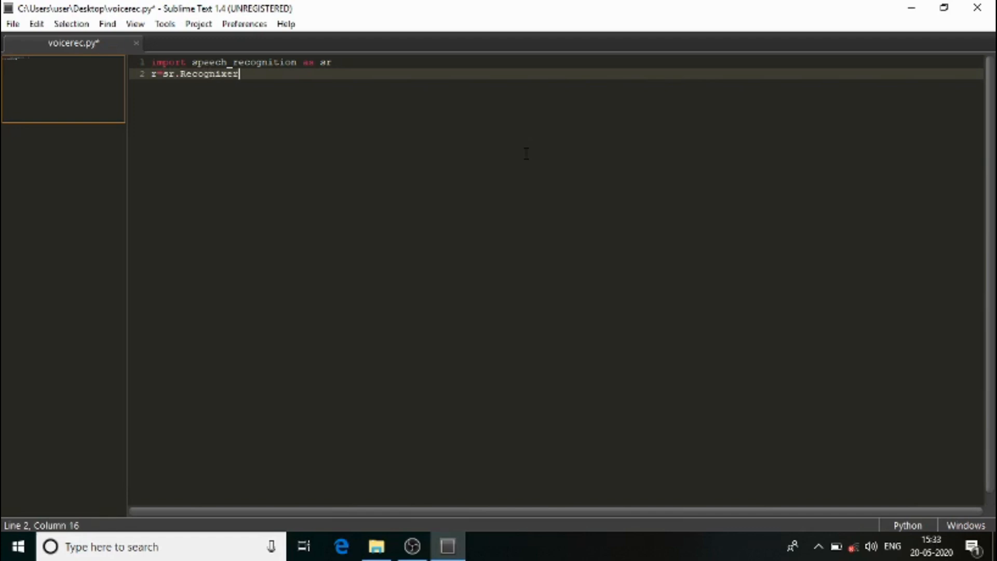
key("BackSpace")
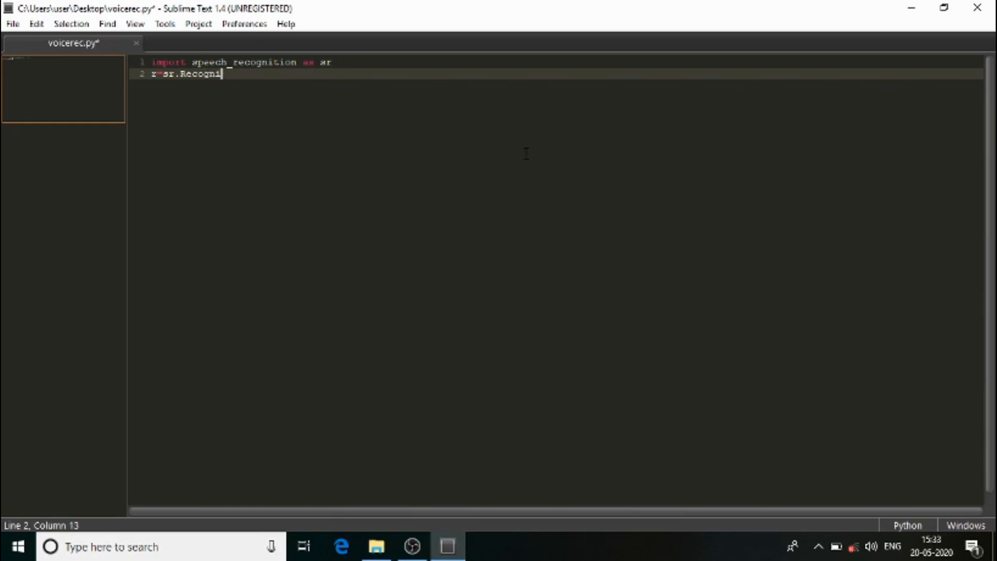
type("zer(")
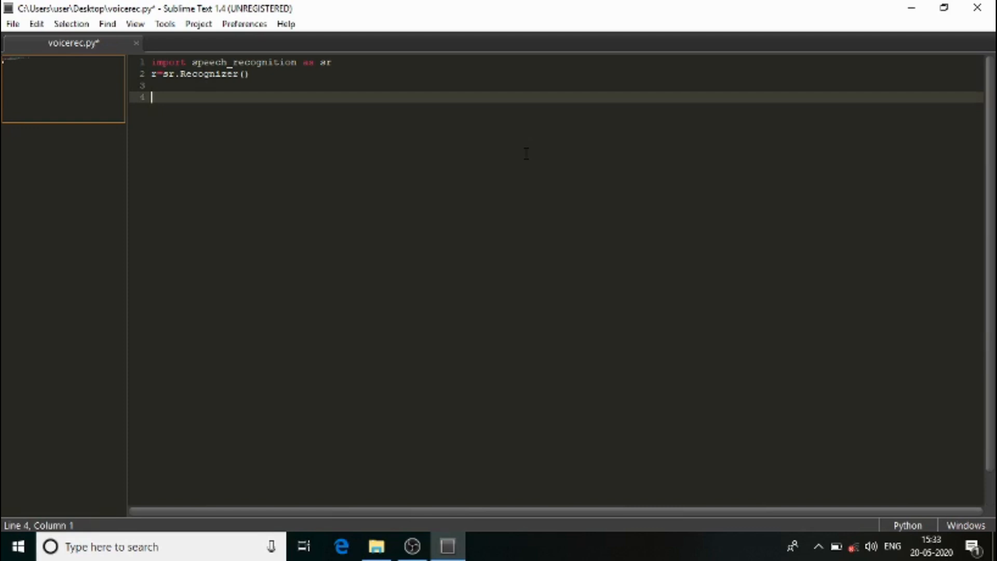
- Write 'audio_file = sr.AudioFile("test.wav")' and begin the next line with 'with'
type("a")
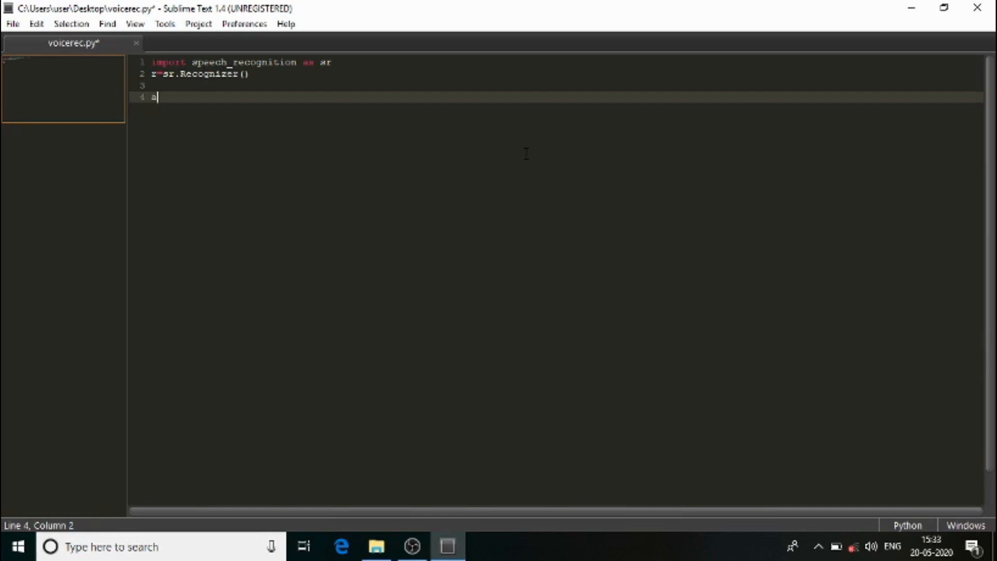
type("udio")
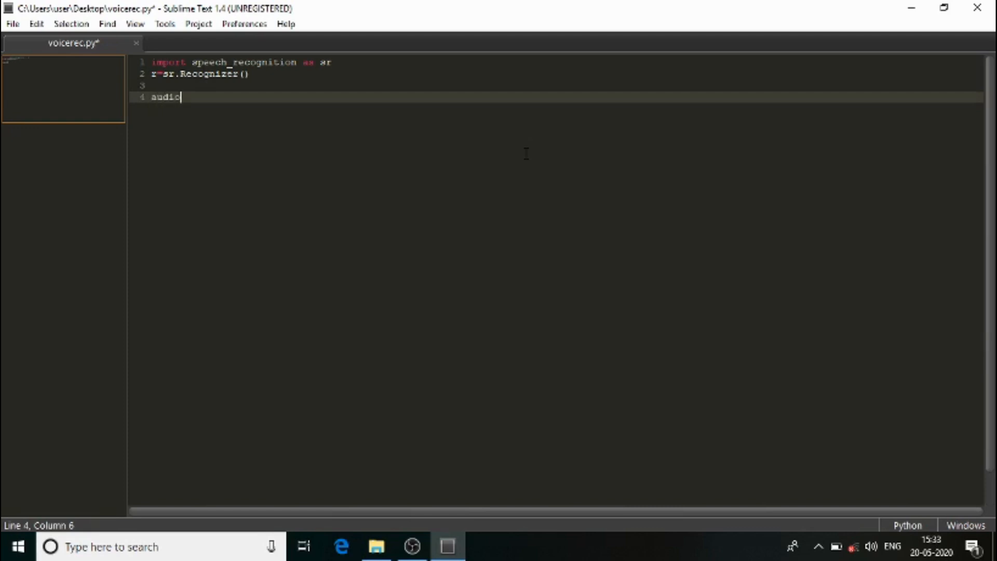
type("_file")
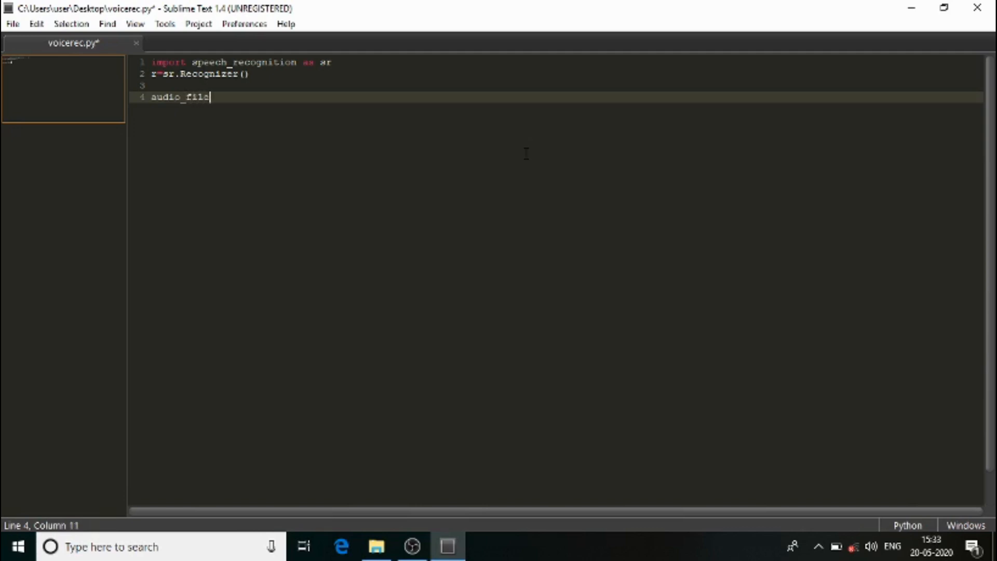
type("= sr")
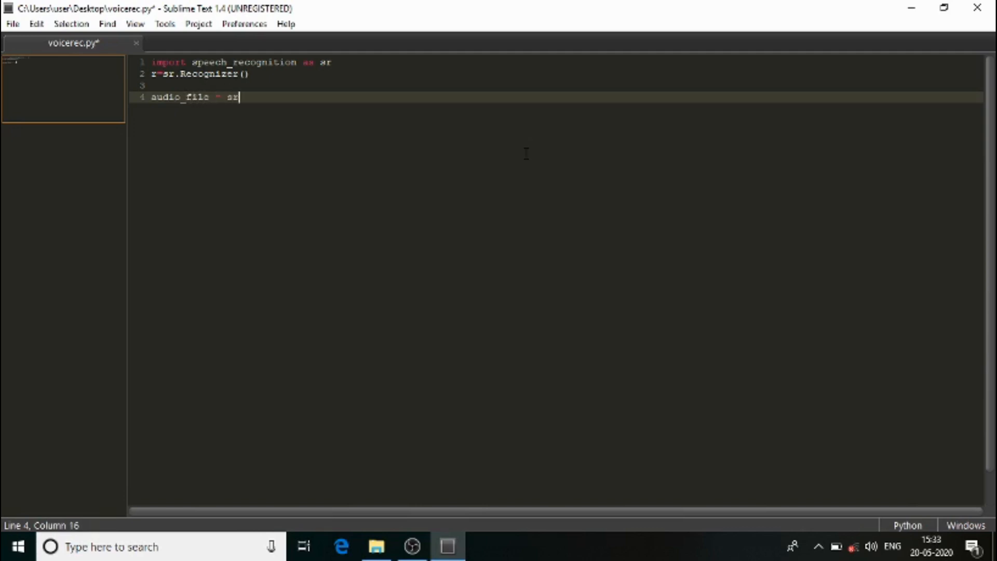
type(".A")
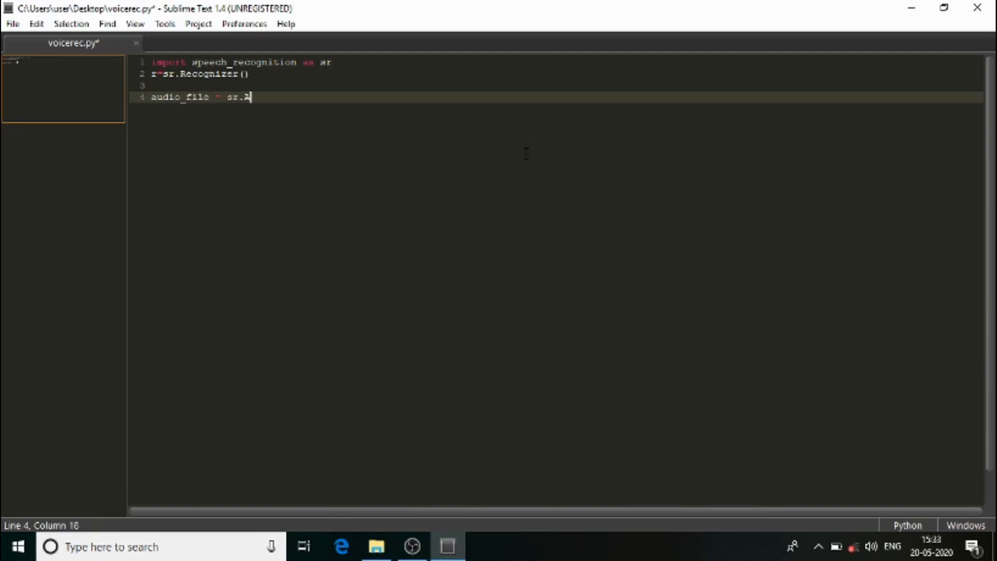
type("udio")
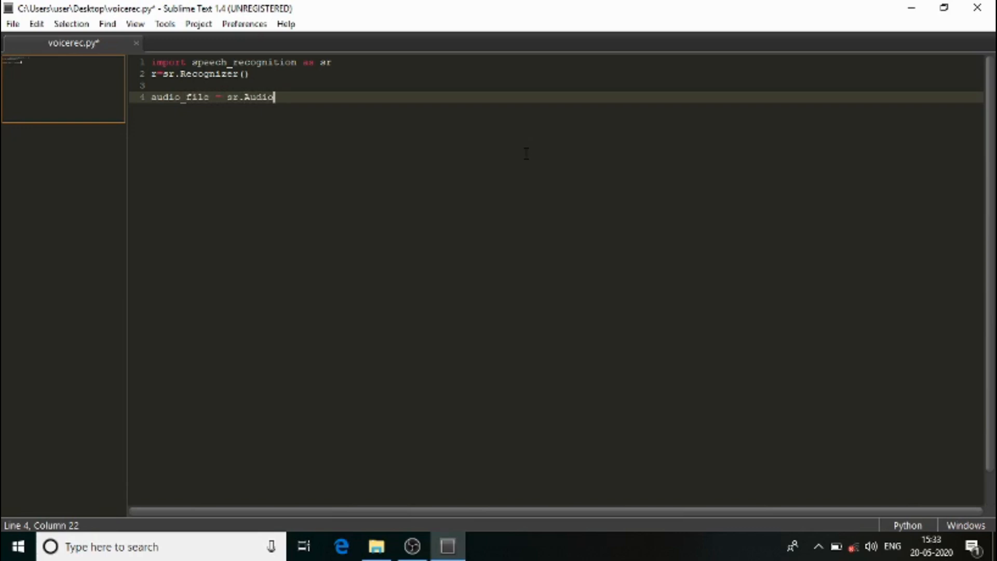
type("File")
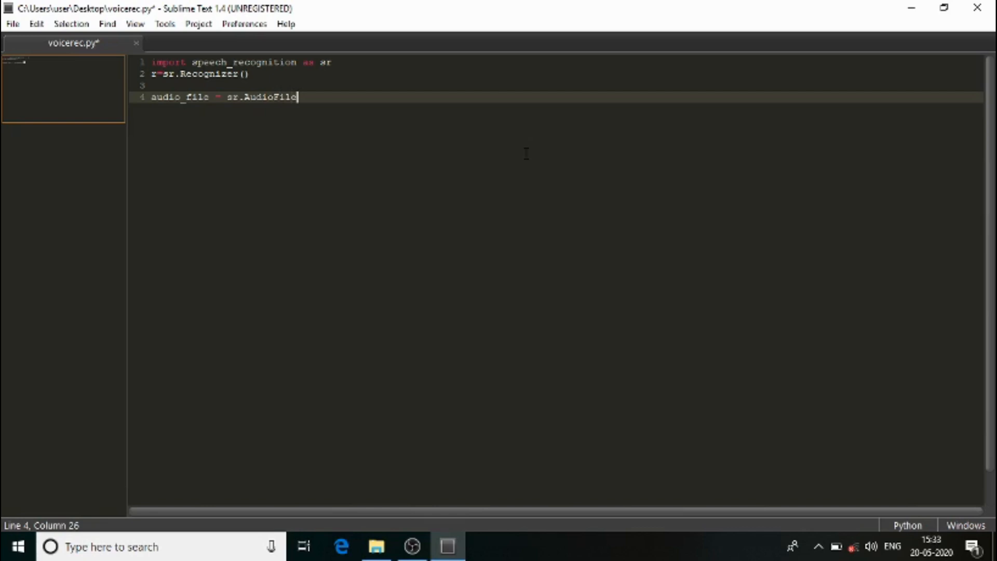
type("(\"test\")")
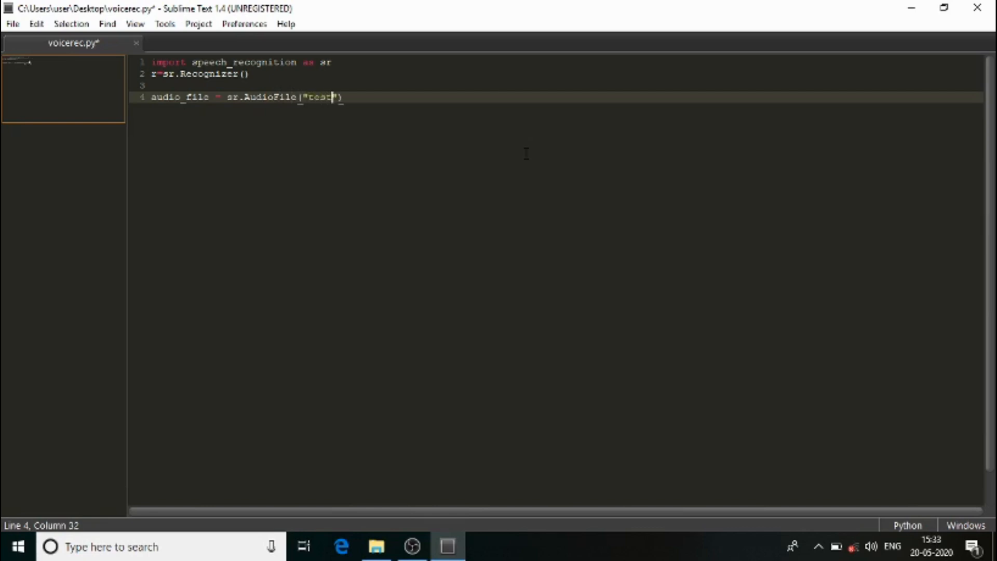
type(".wav")
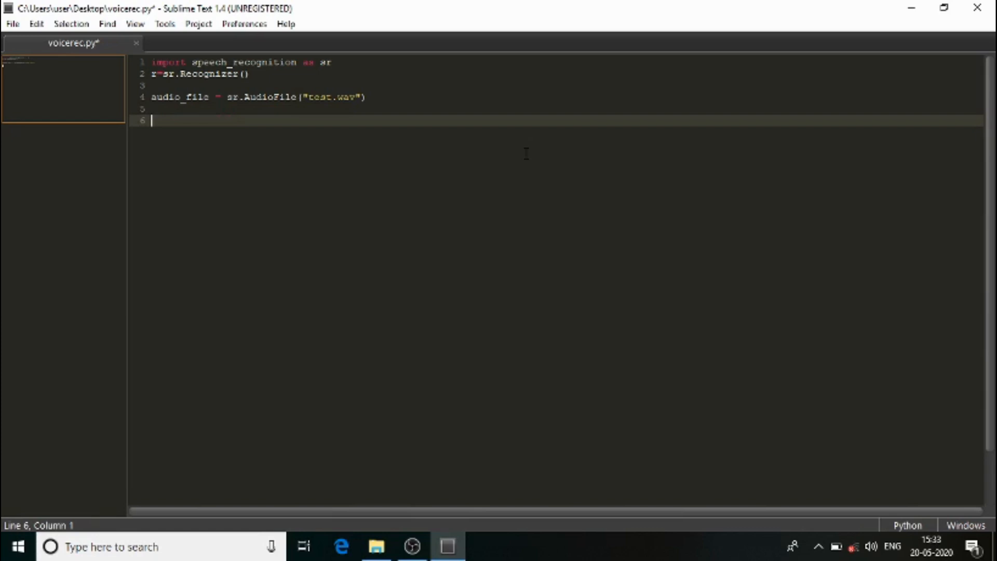
type("with")
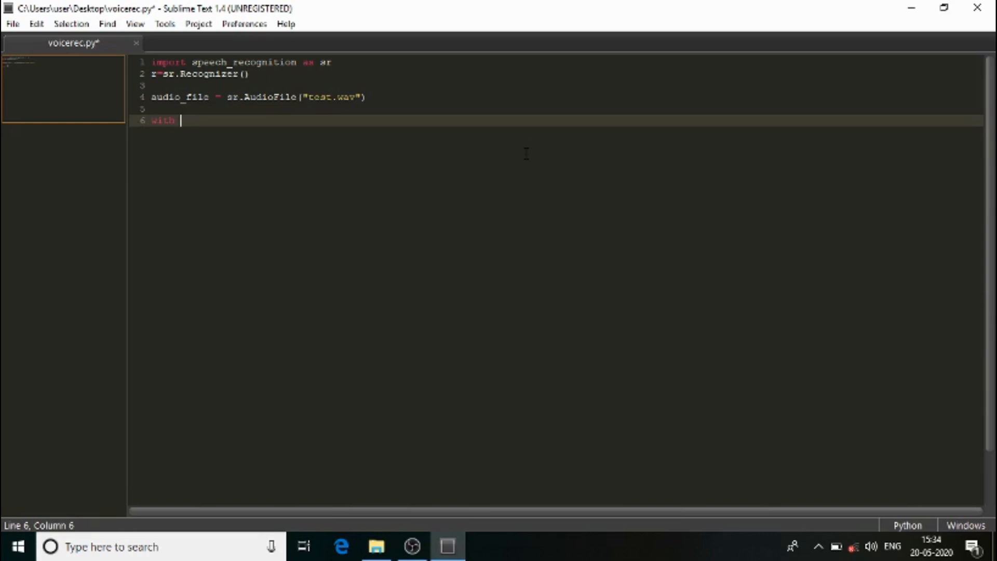
- Write 'with audio_file as source:' and inside it 'r.adjust_for_ambient_noise(source)'
type("audio")
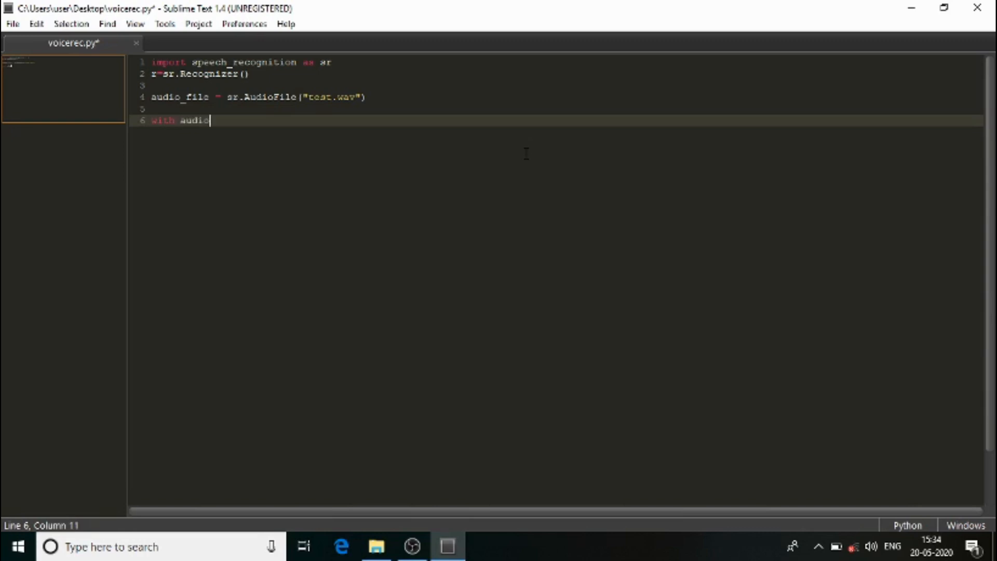
type("_file as sou")
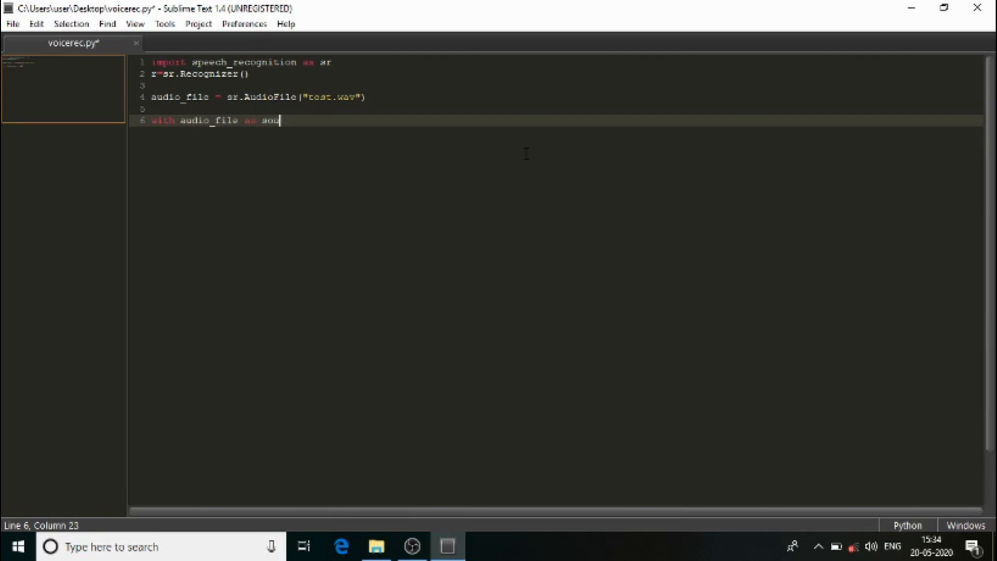
type("rce:")
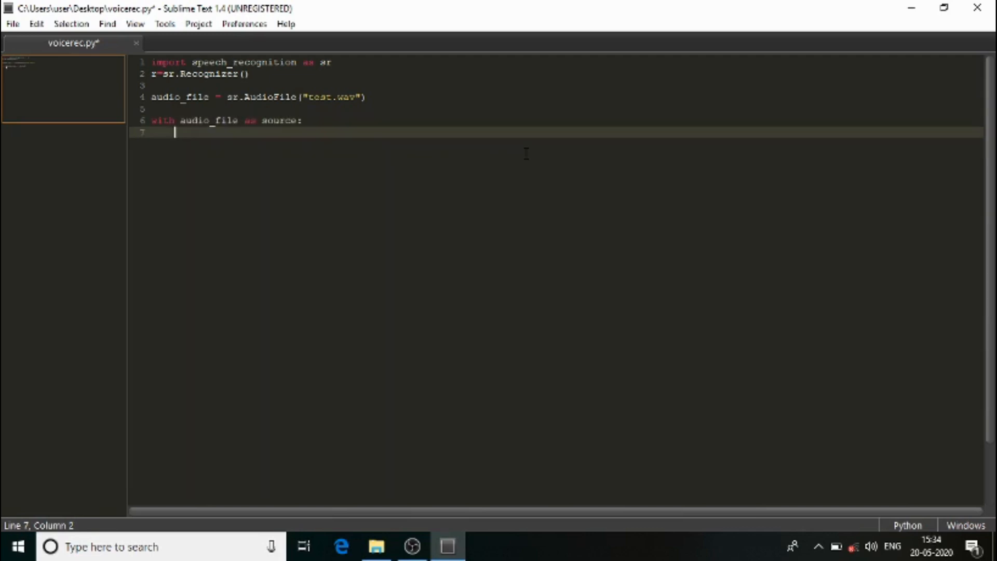
type("r.a")
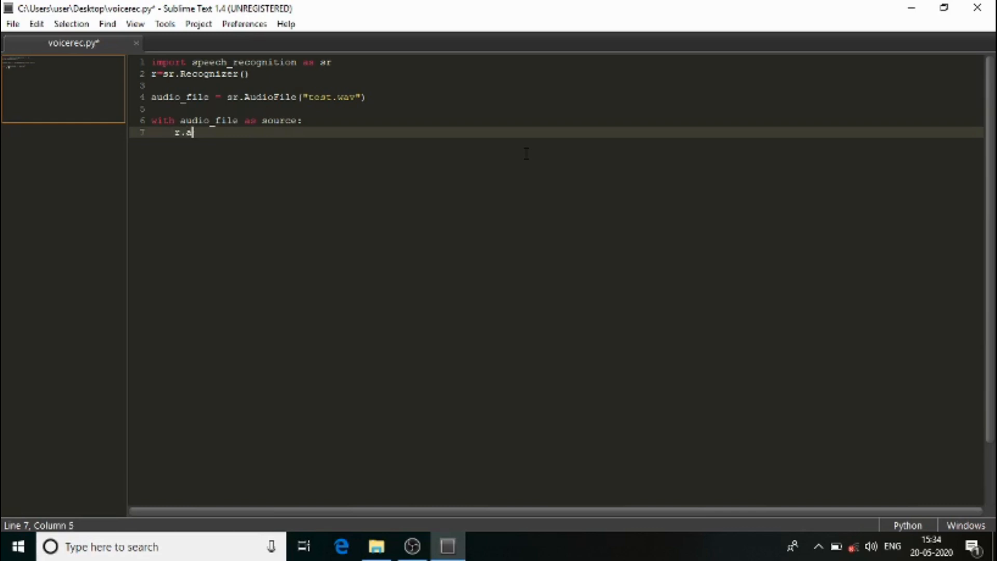
type("djust")
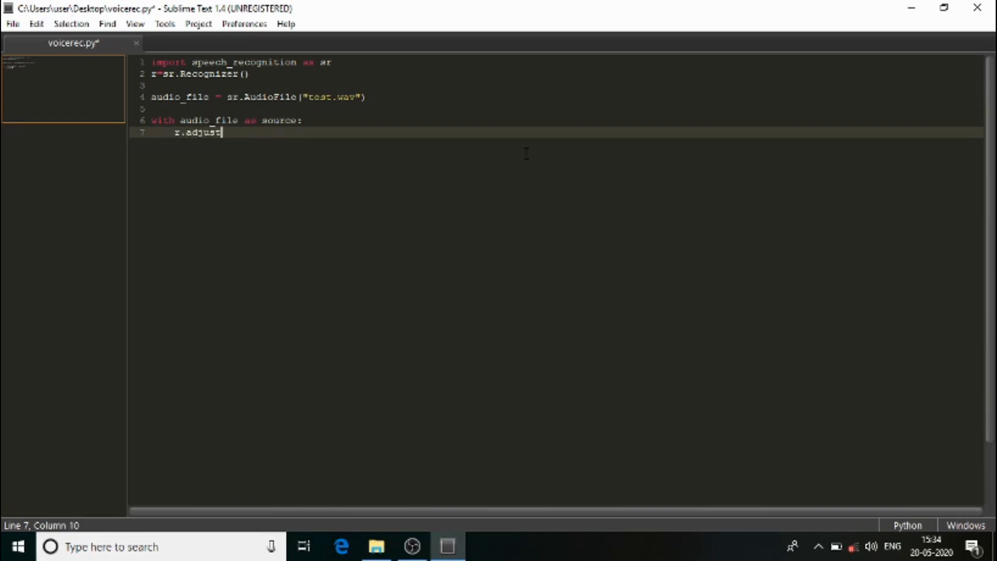
type("_for")
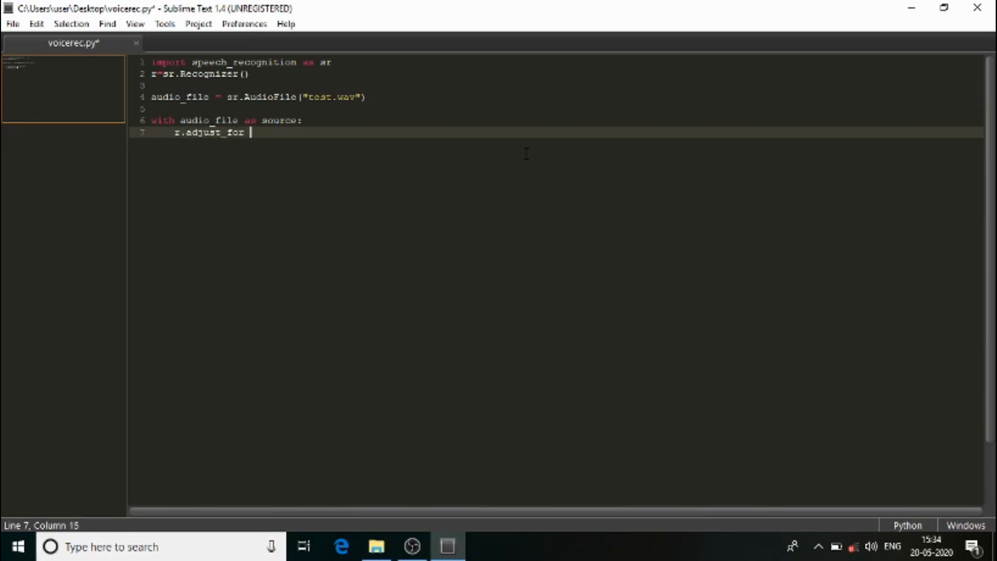
type("ambie")
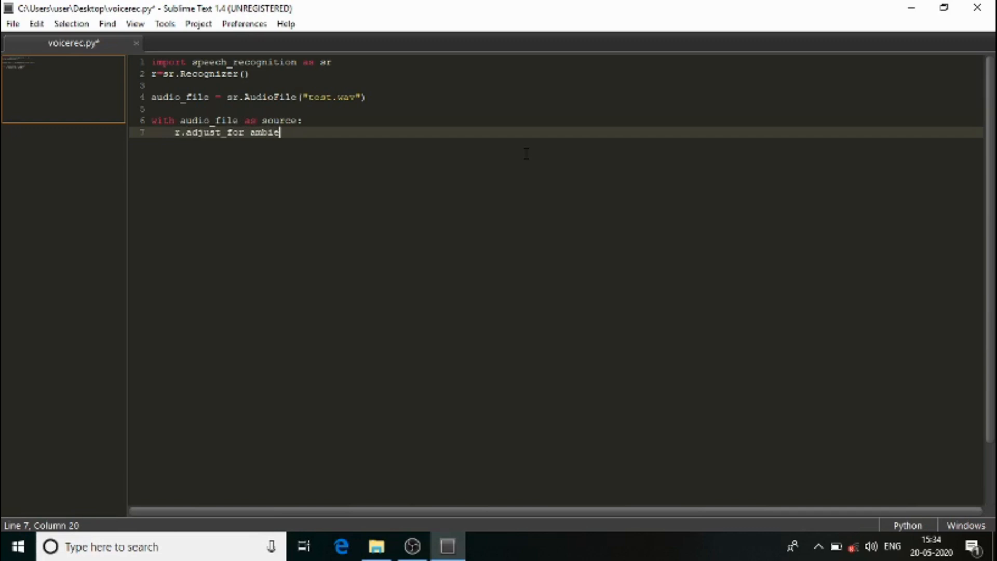
type("nt_n")
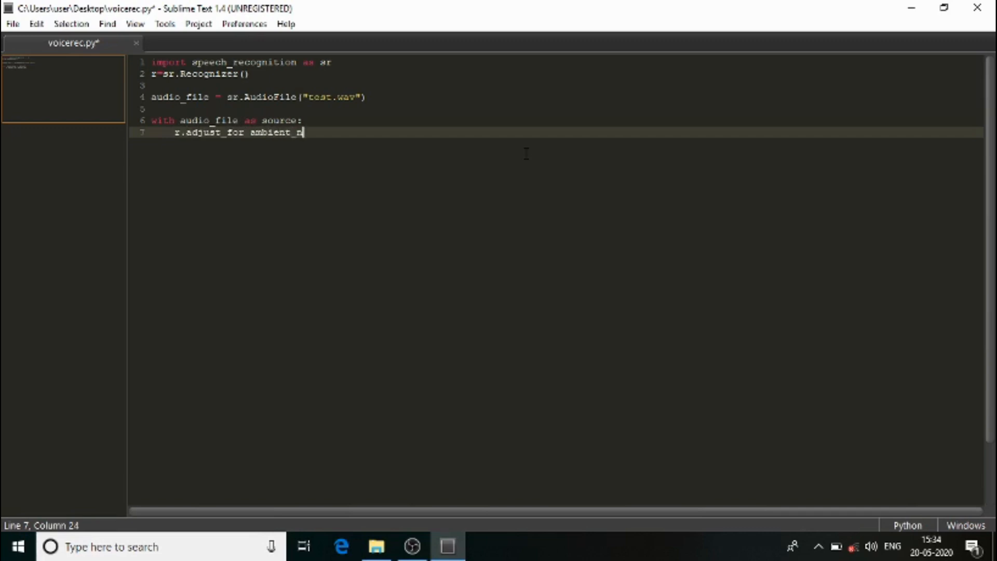
type("ise(")
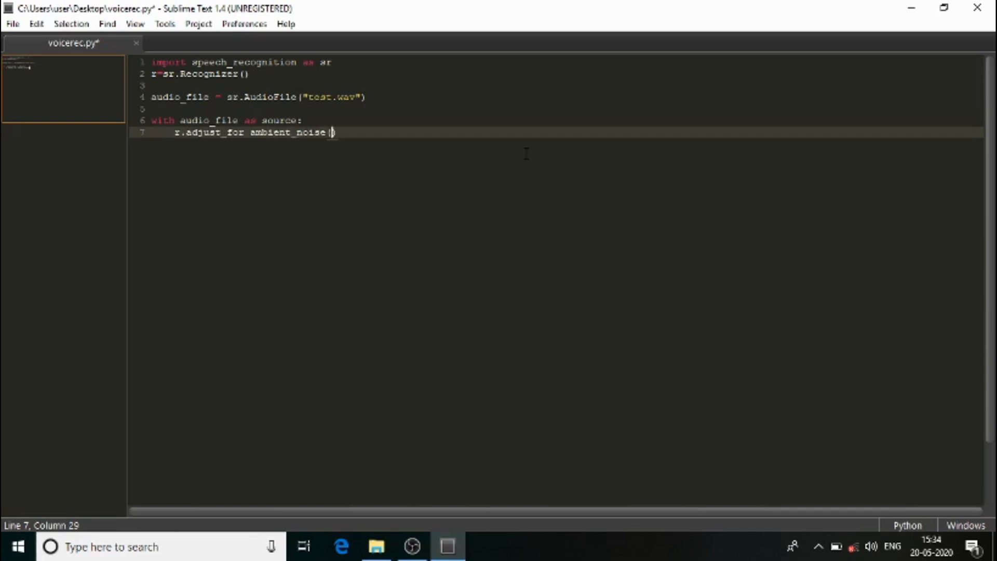
type("so")
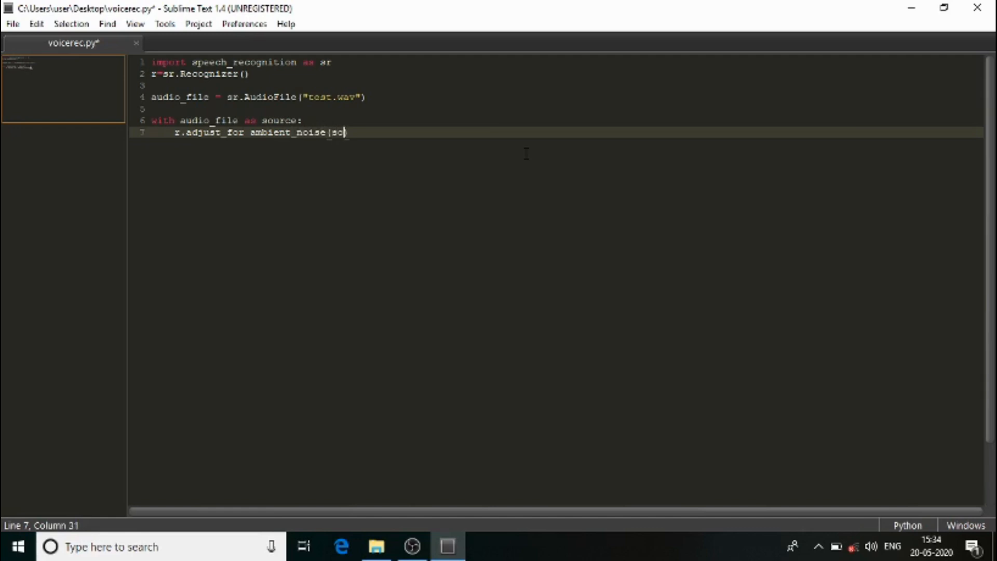
type("urce")
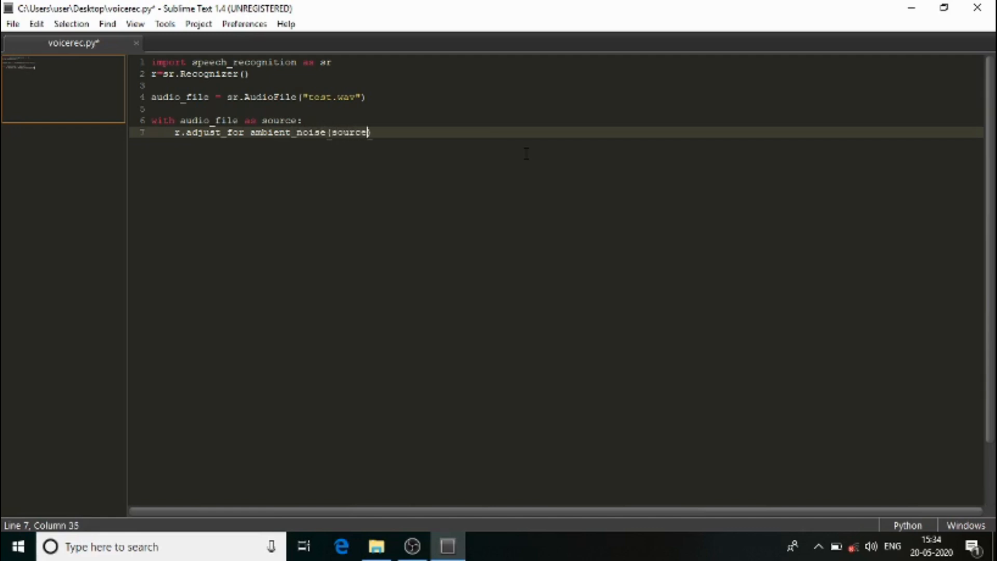
type(")")
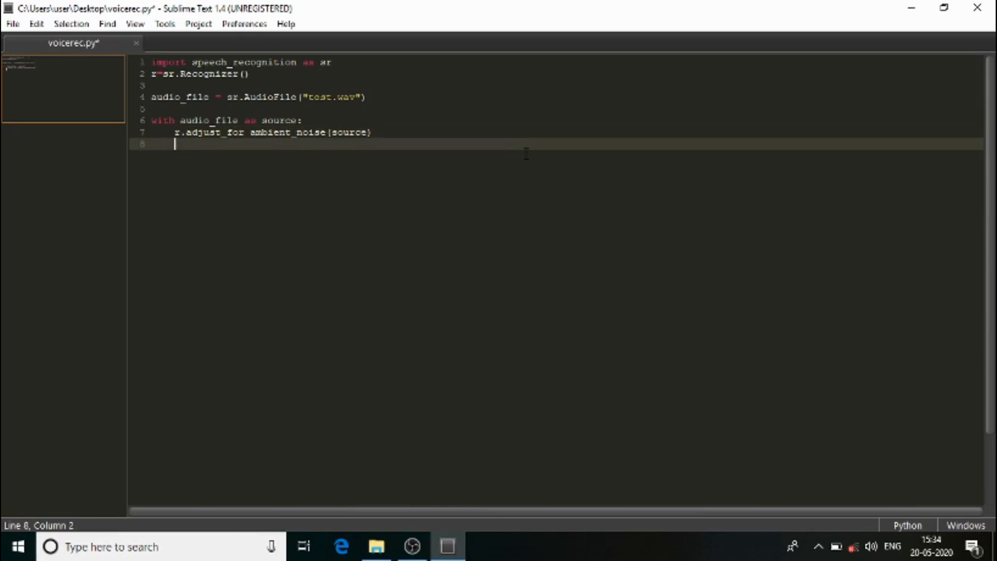
- Add 'audio = r.record(source)' to the block and start new lines after it
type("audio")
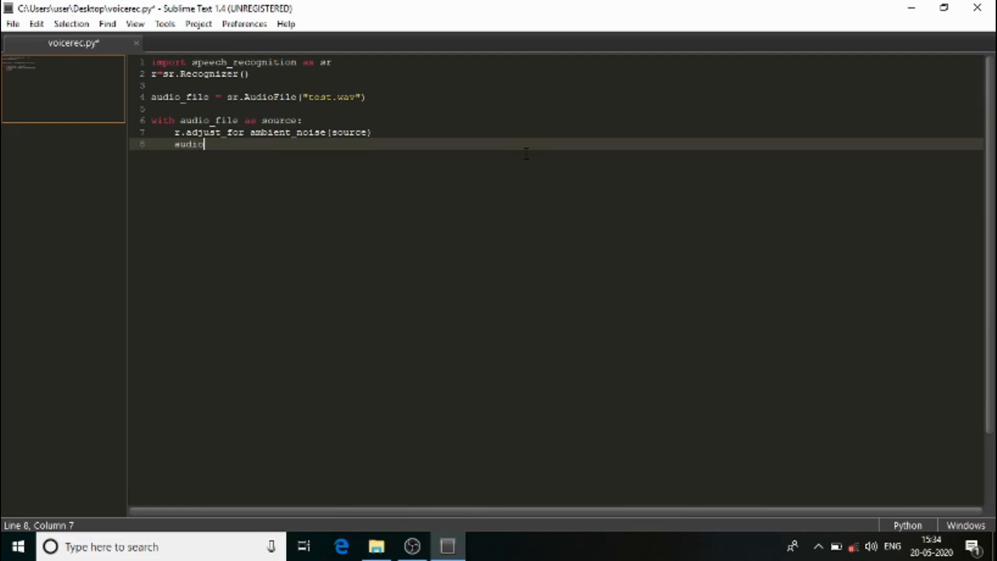
type("=")
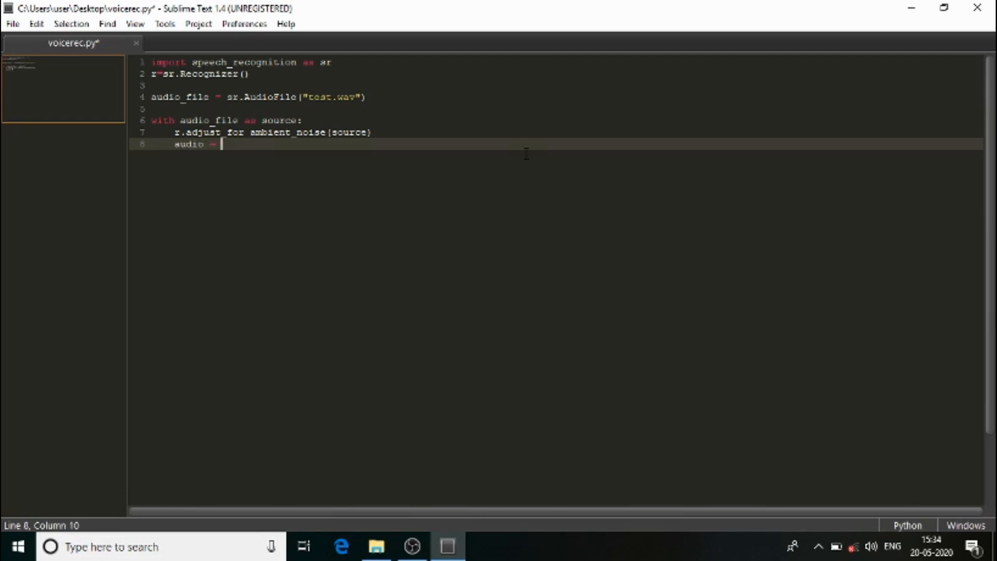
type("r.")
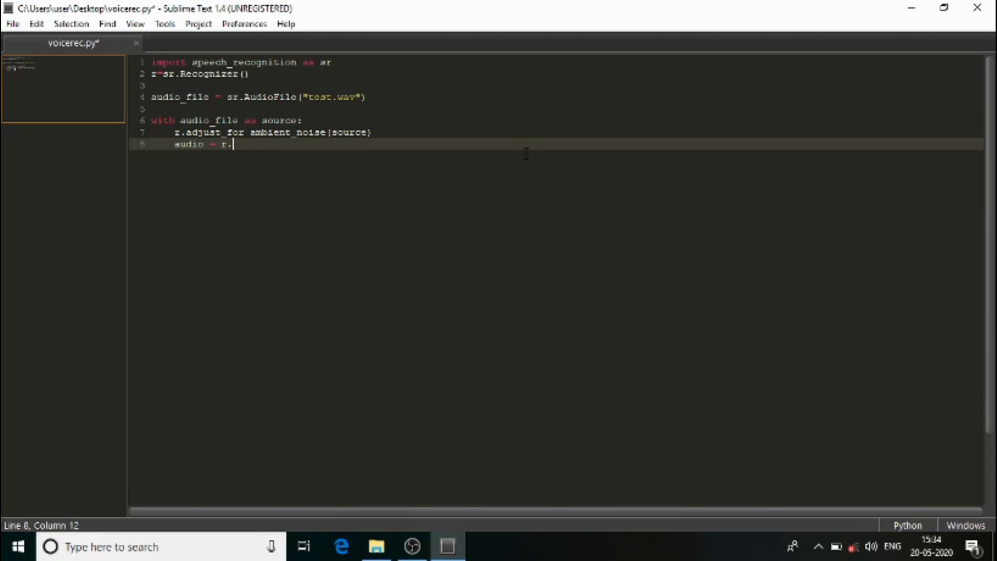
type("record(")
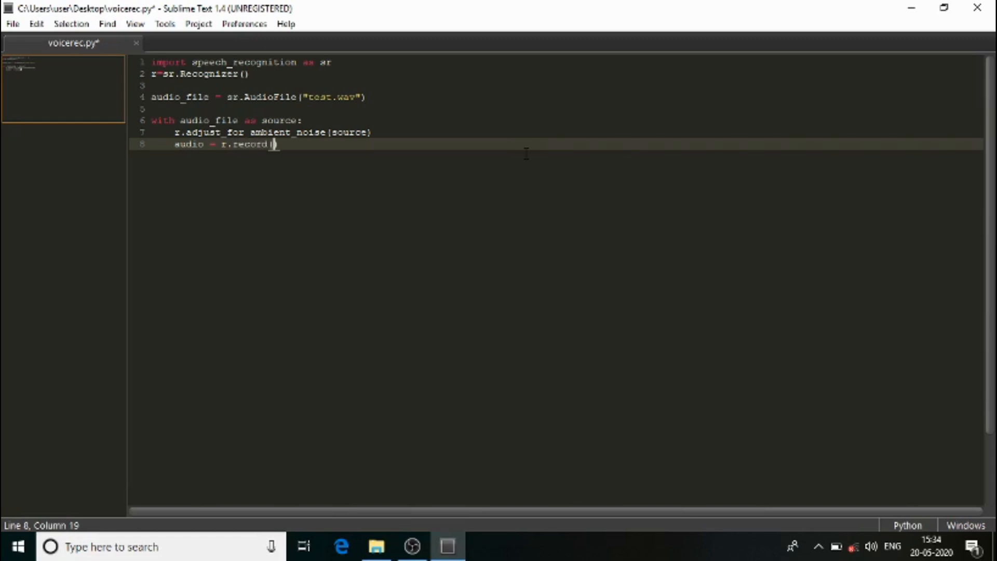
type("source)")
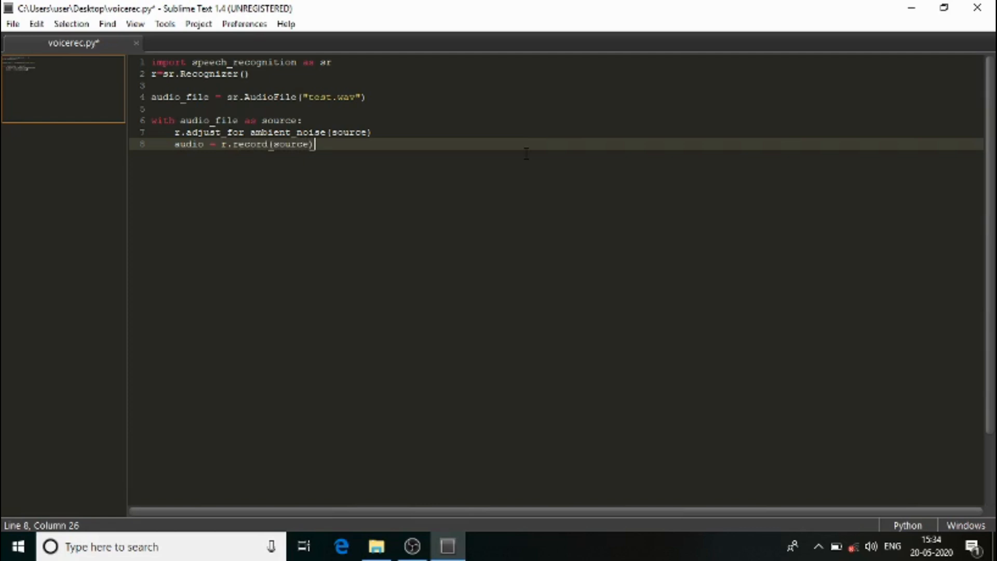
key("Return")
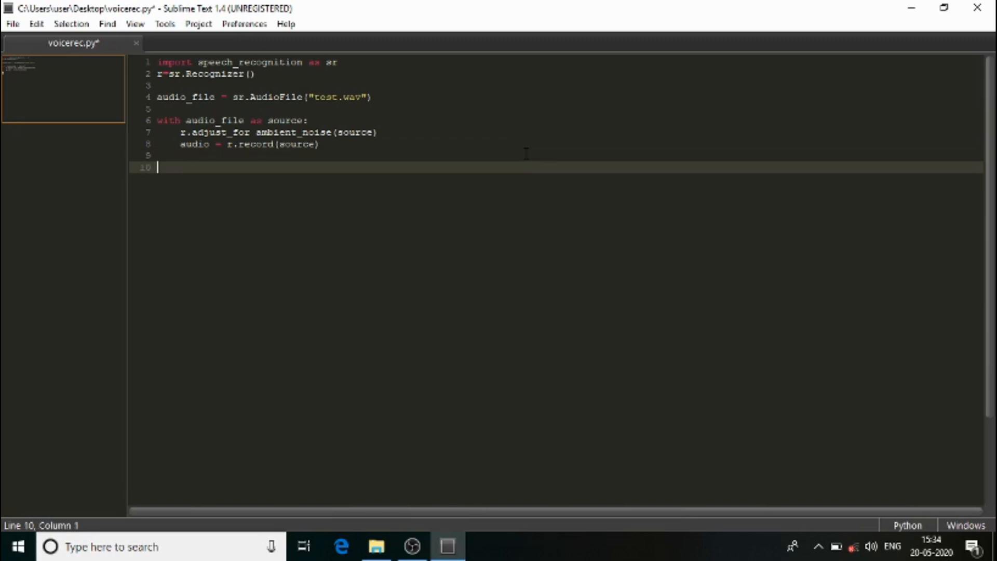
- Write 'result = r.recognize_google(audio)' after the recording block
type("result")
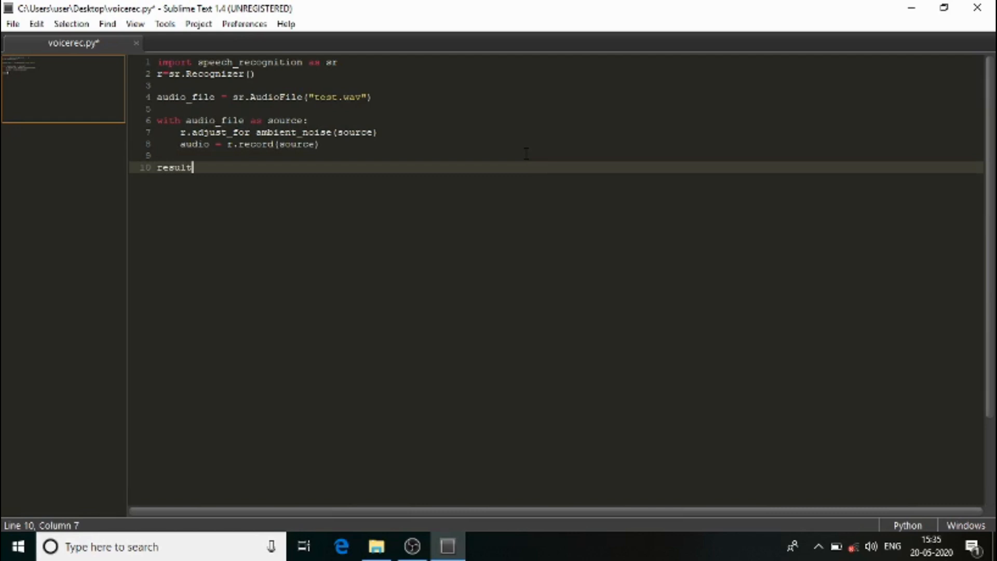
type("=")
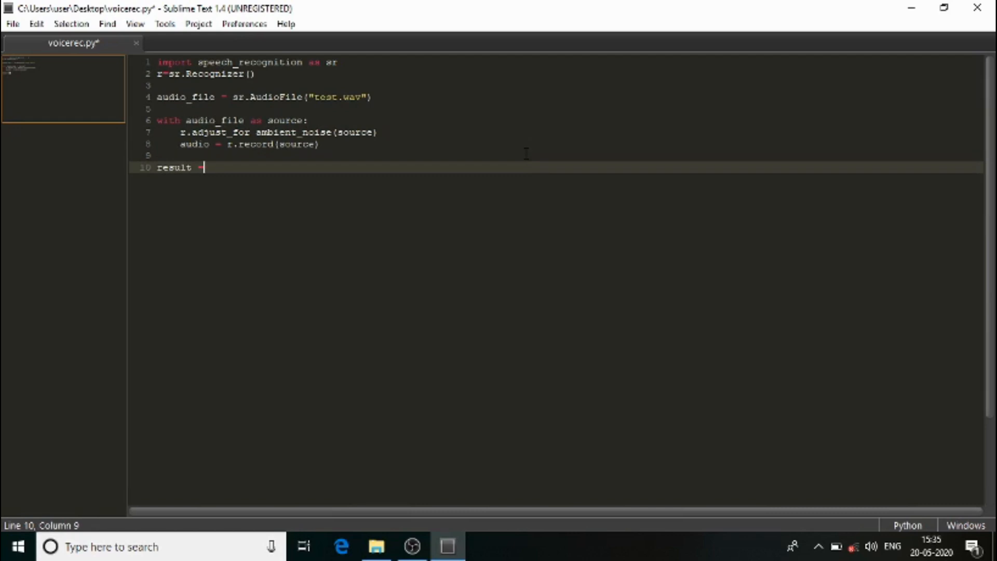
type("r.recogni")
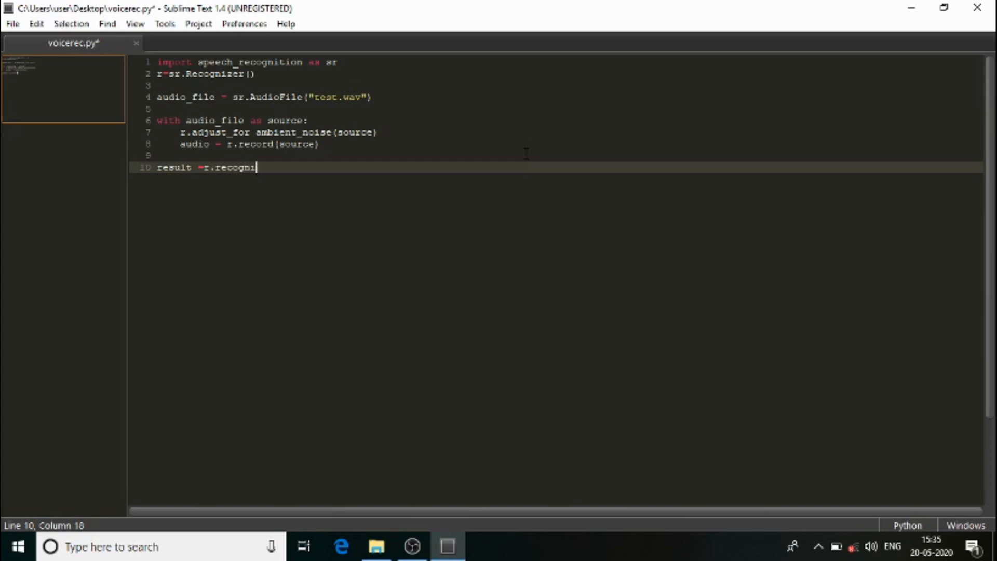
type("ze")
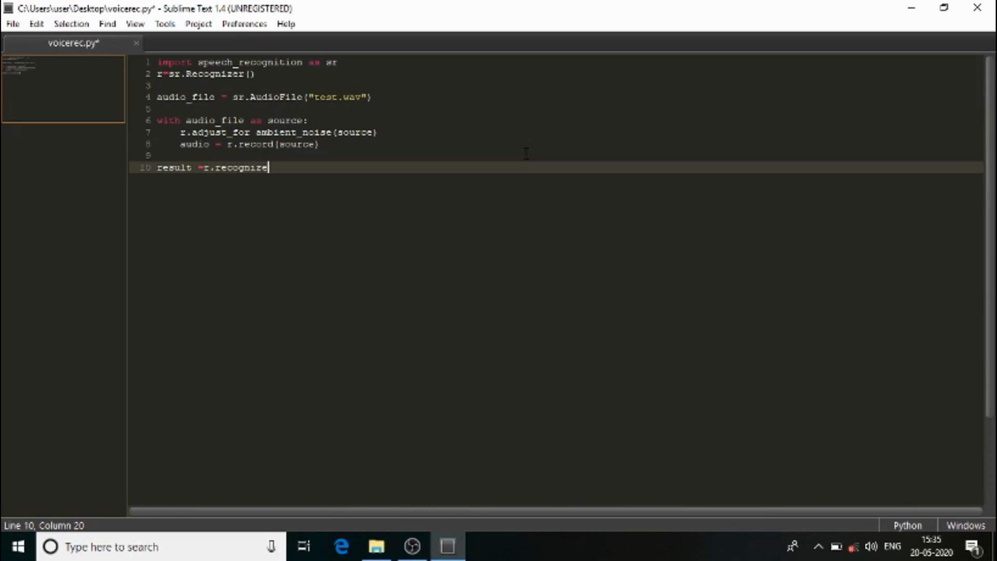
type("_googl")
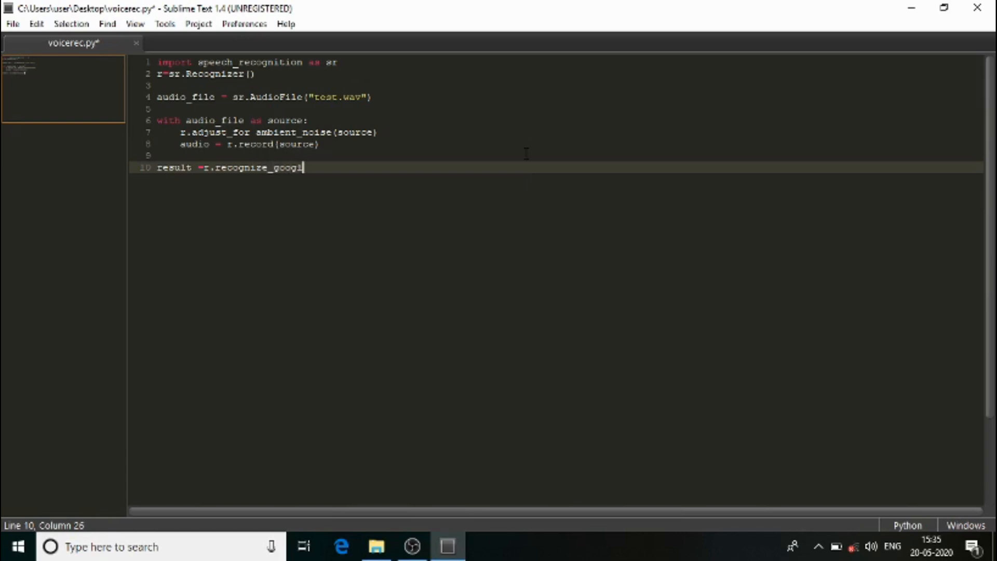
type("e()")
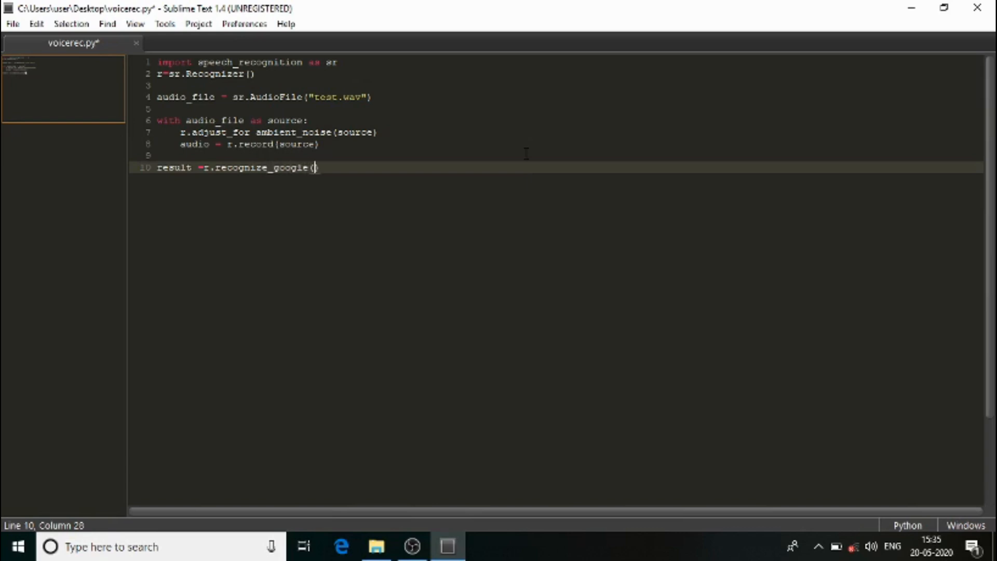
type("audio")
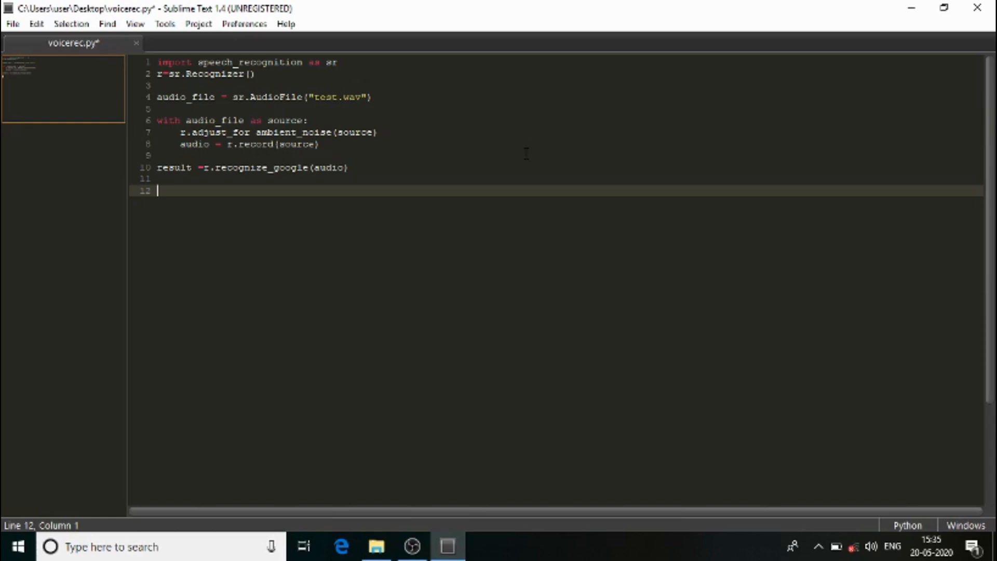
- Write 'with open("test.txt", mode='w') as file:' to open the output file
type("with")
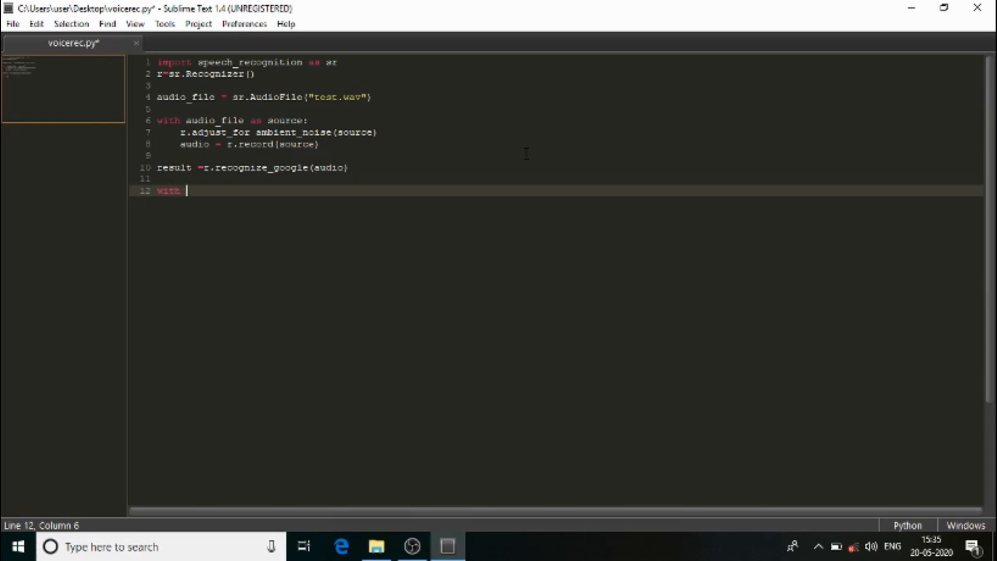
type("open(")
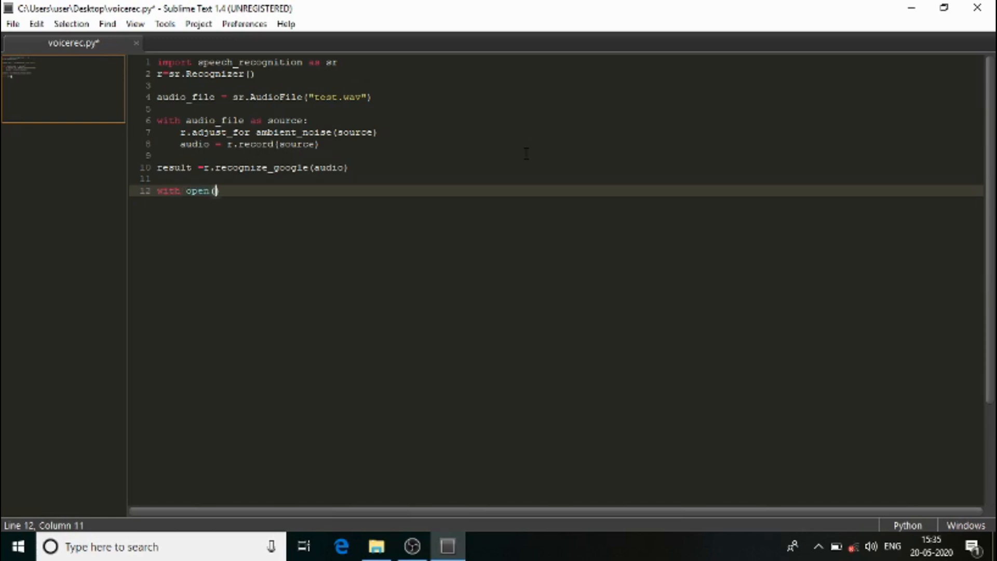
type("\"test\"")
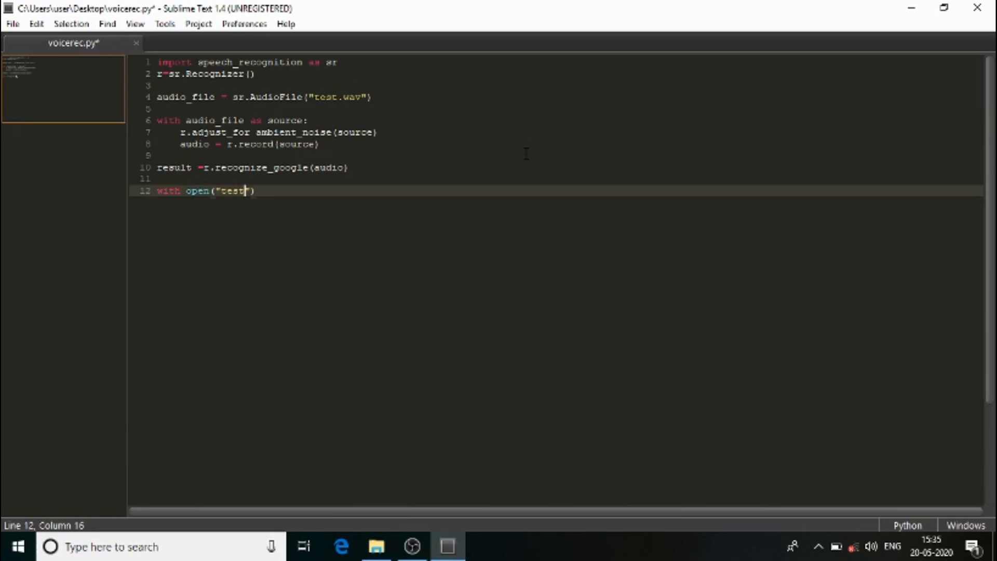
type(".txt")
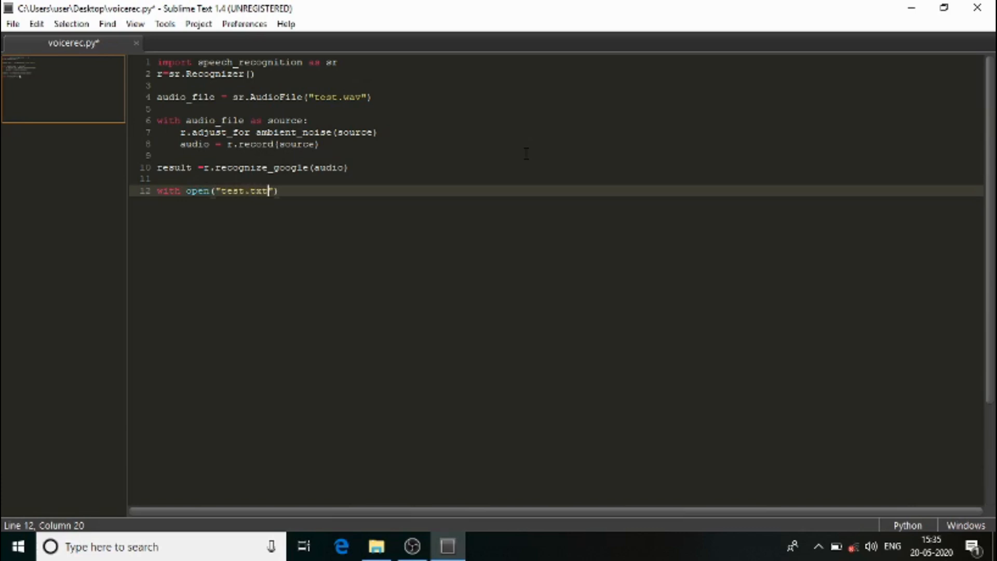
type(",modde")
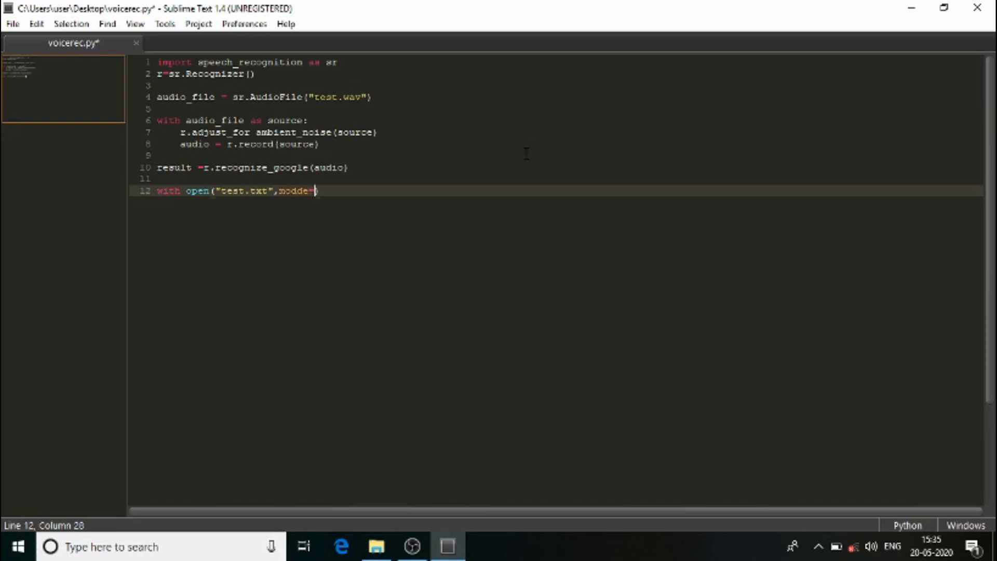
type("='w')")
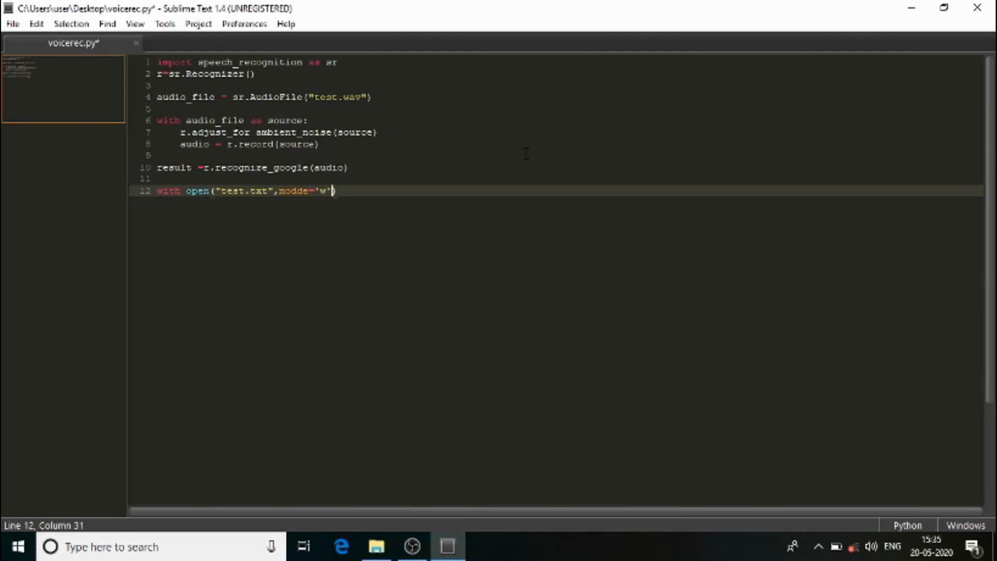
type(")")
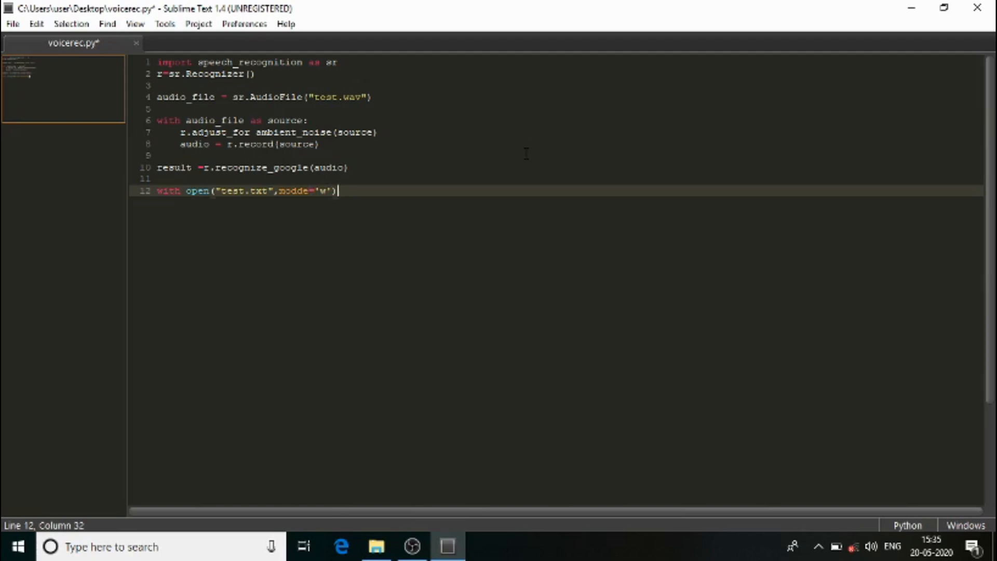
type("as file :")
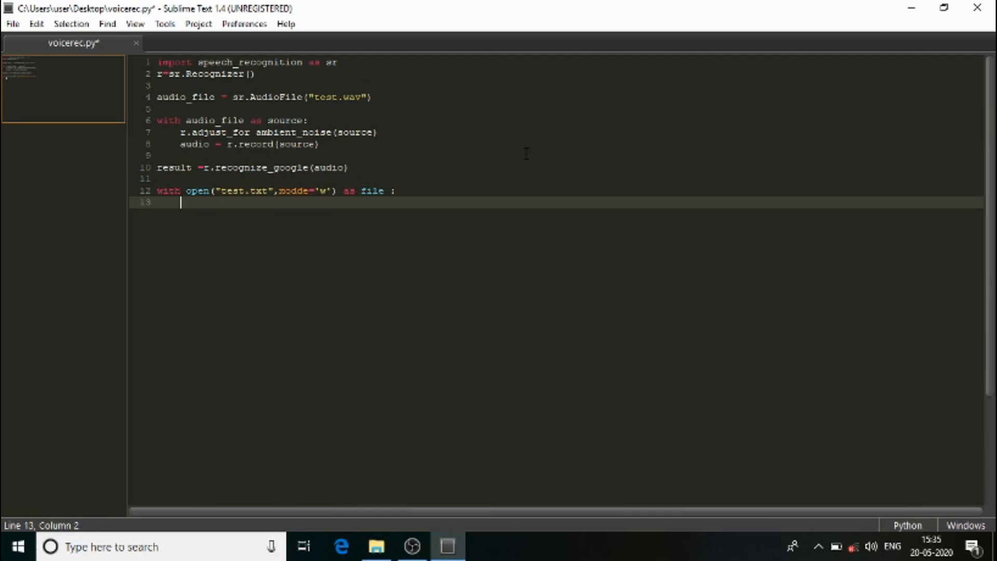
- Add 'file.write("recognized text:")' inside the block
type("file")
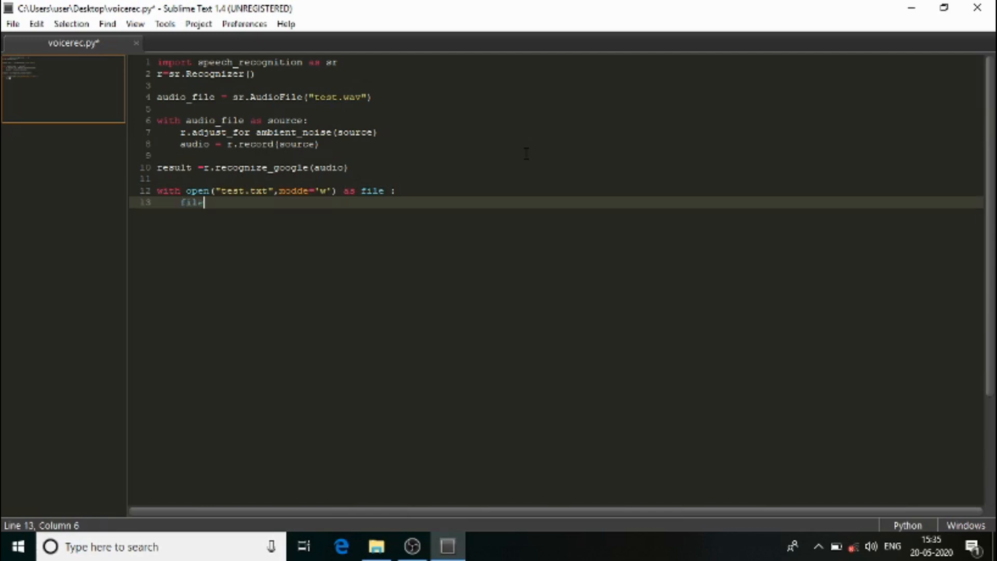
type(".write")
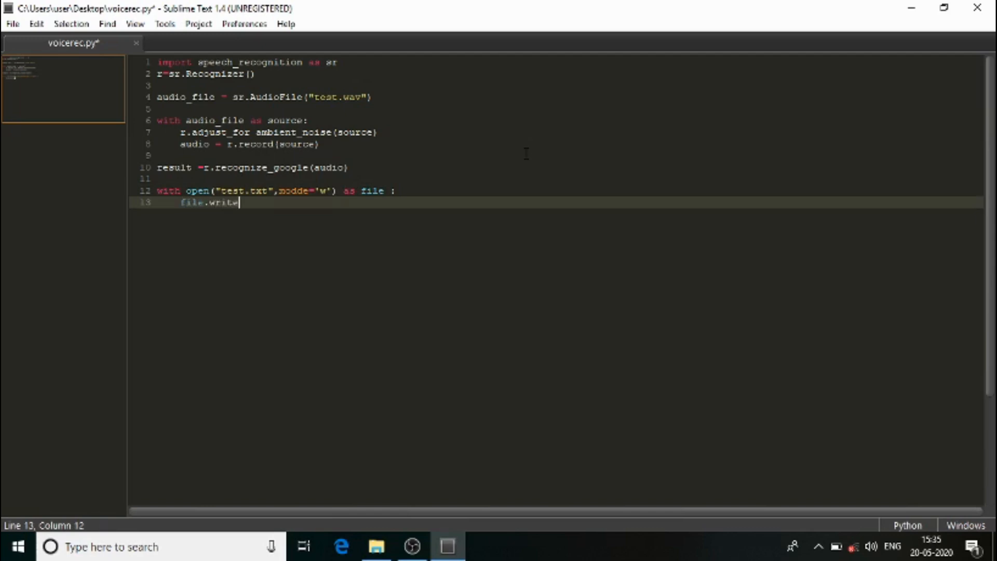
type("(\"recogni\")")
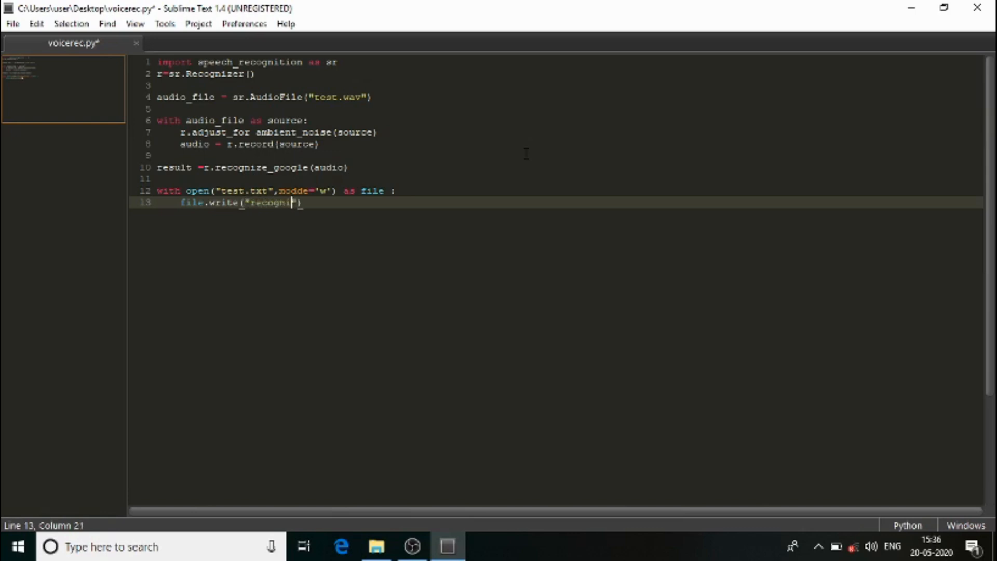
type("zed te")
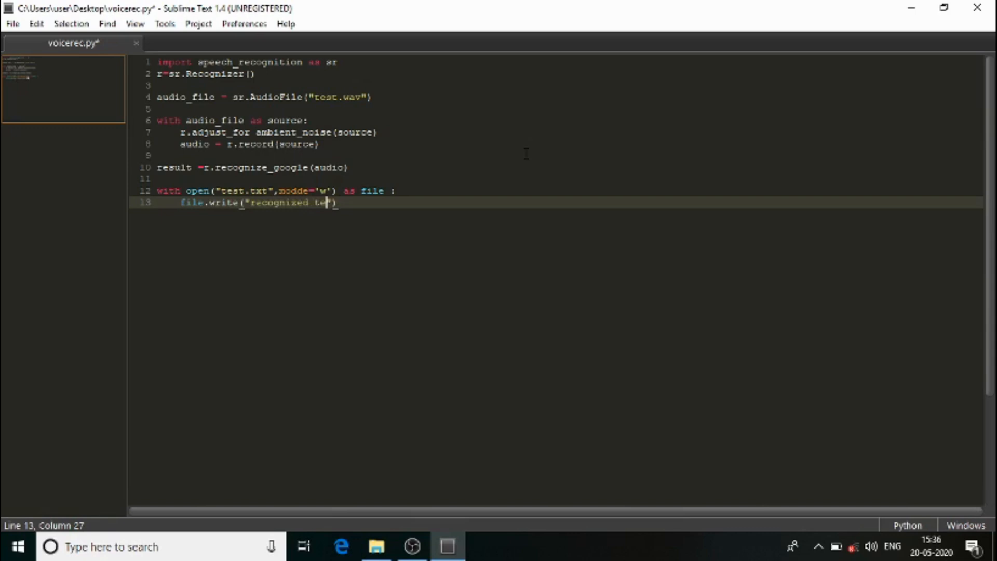
type("xt")
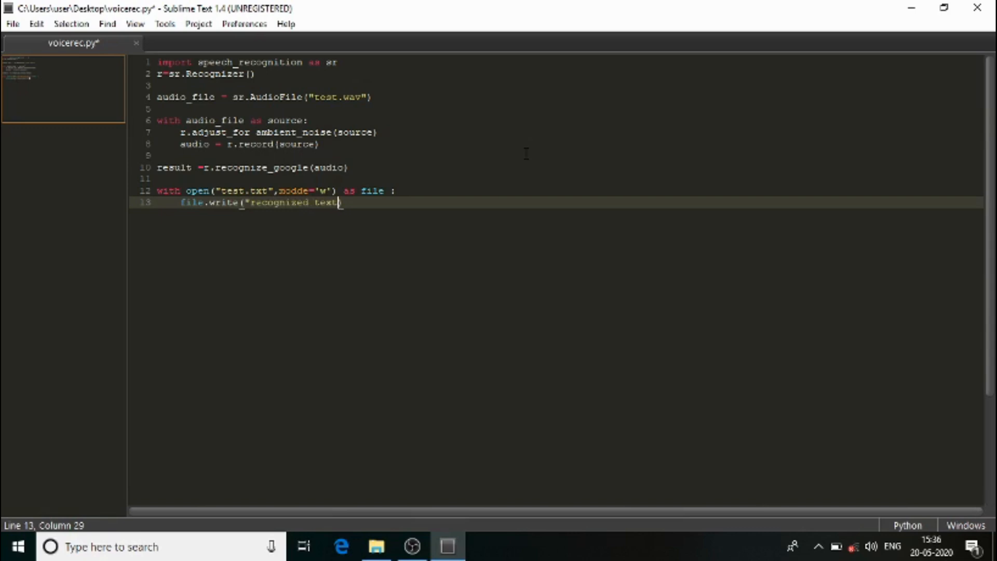
type(":")
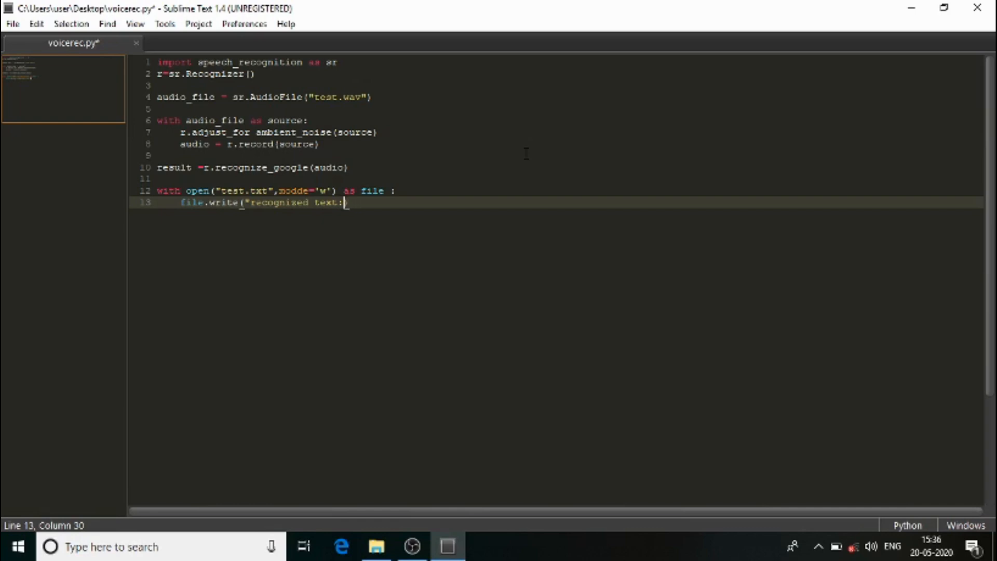
type("\"\")")
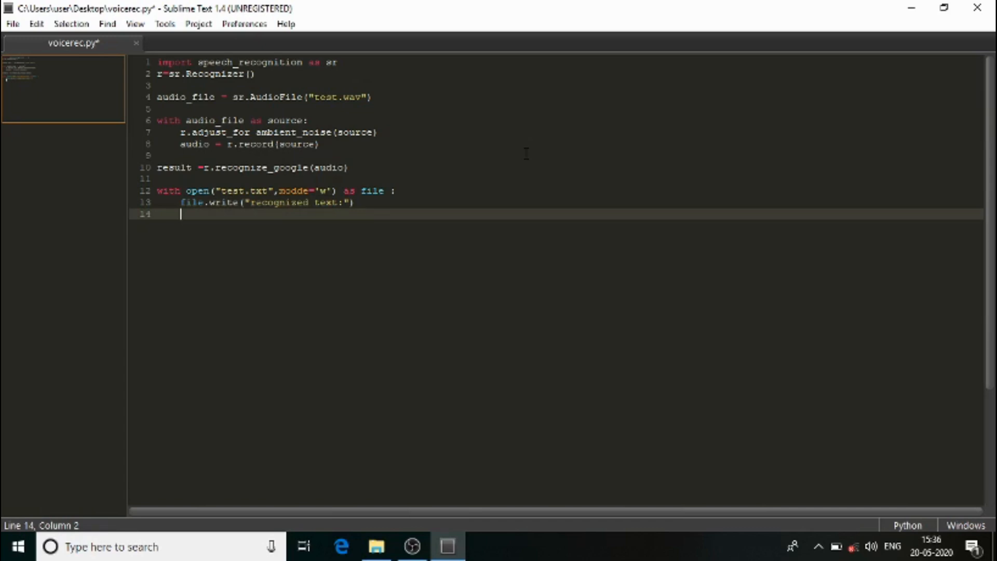
- Add 'file.write("\n")' and 'file.write(result)' to finish the block
type("file")
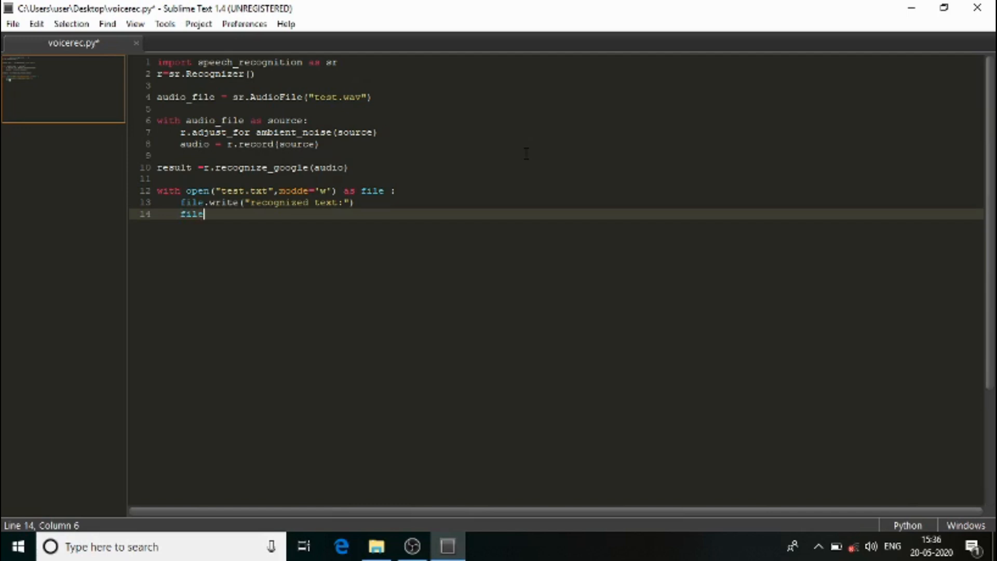
type(".write(\"\\\")")
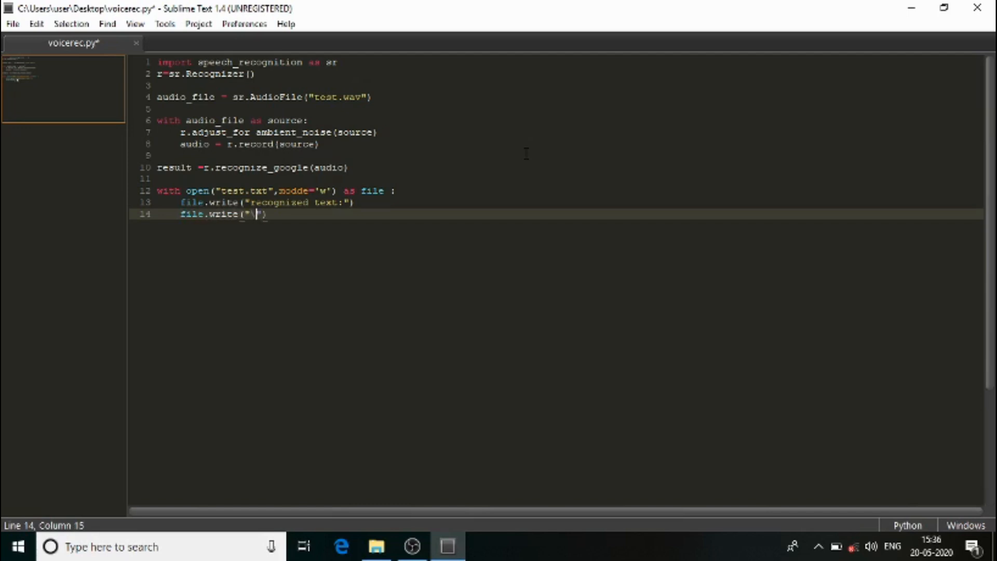
type("n")
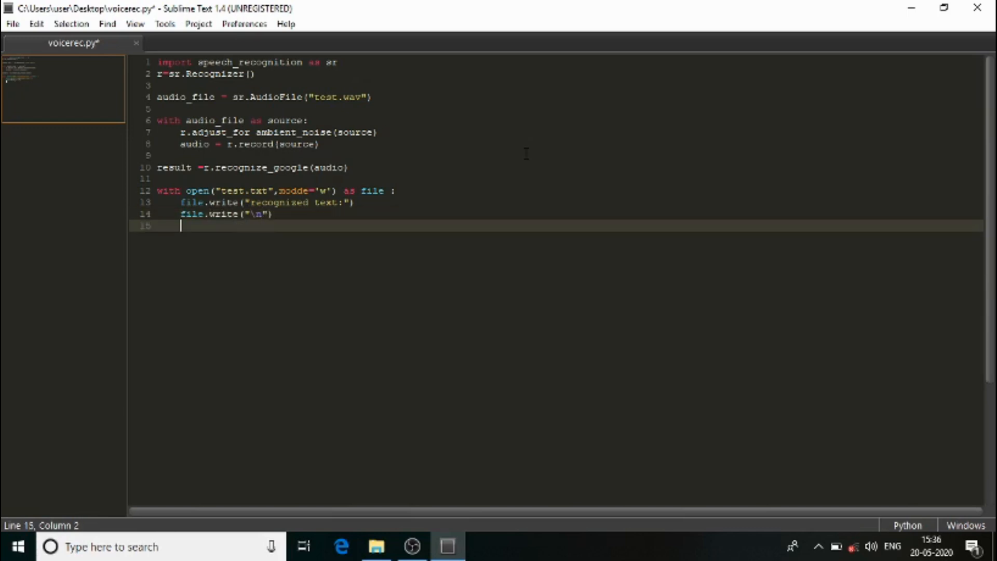
type("file")
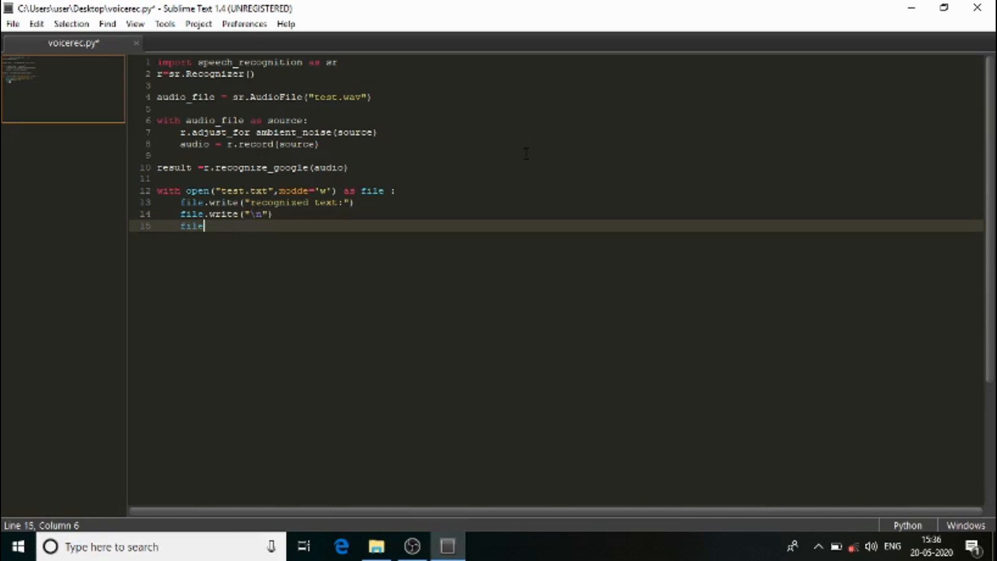
type(".write")
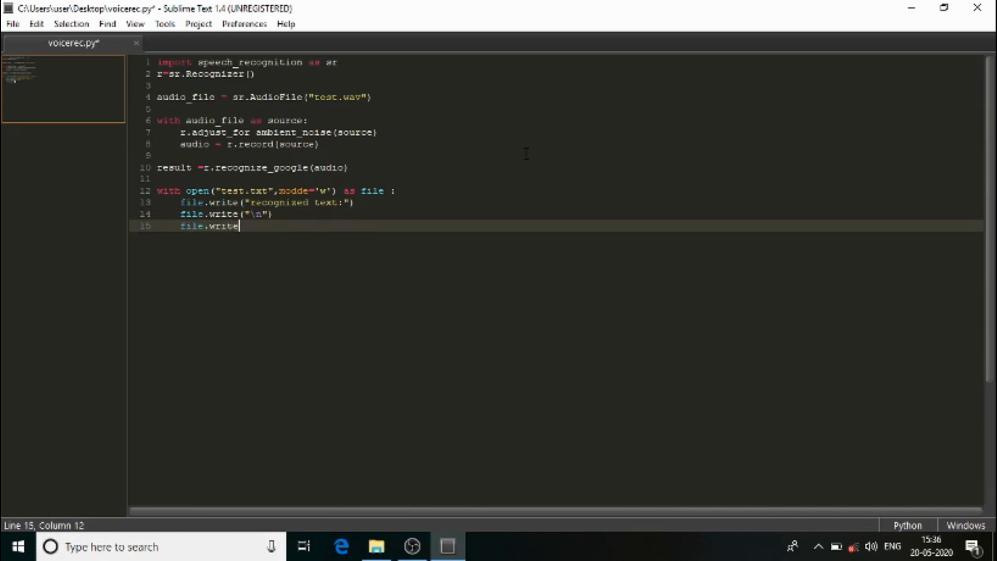
type("(resu)")
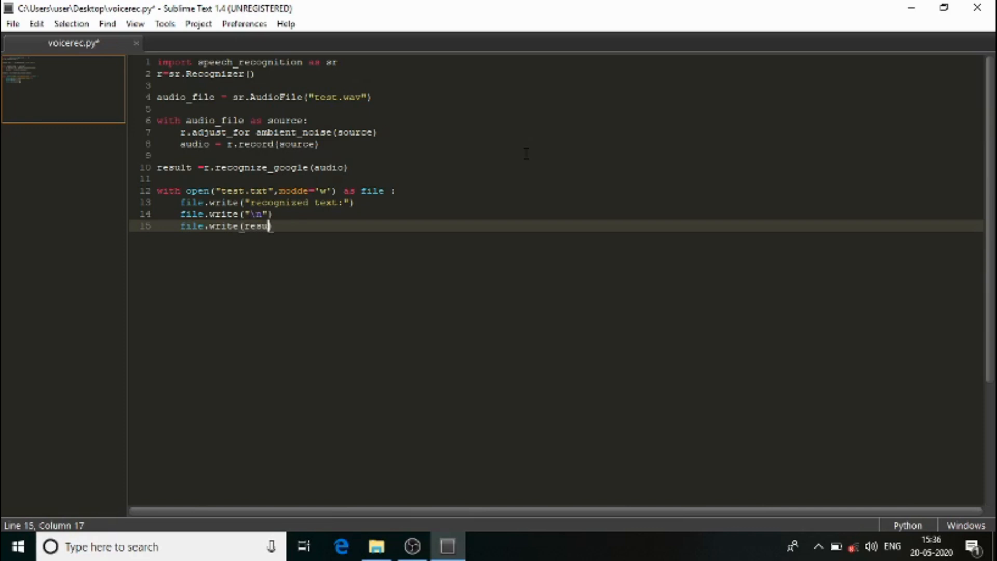
type("lt)")
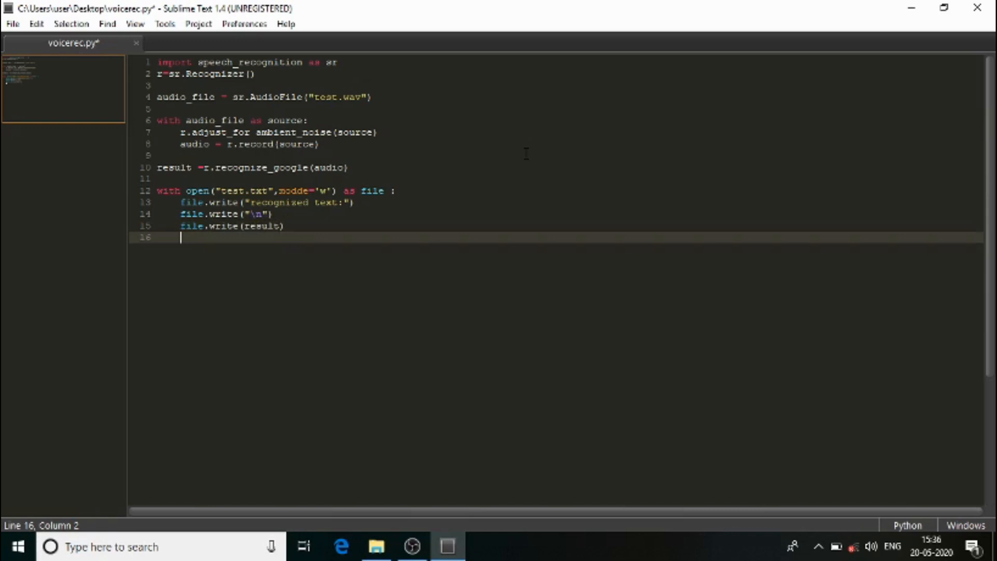
- Add a final print("Hurray! conversion is complete") line to voicerec.py and save
type("print(\"\")")
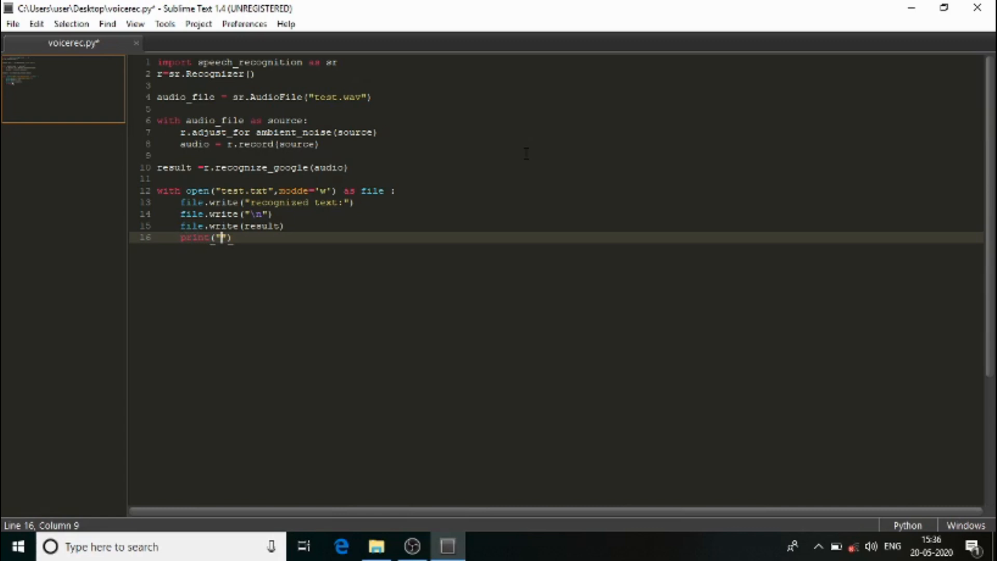
type("do")
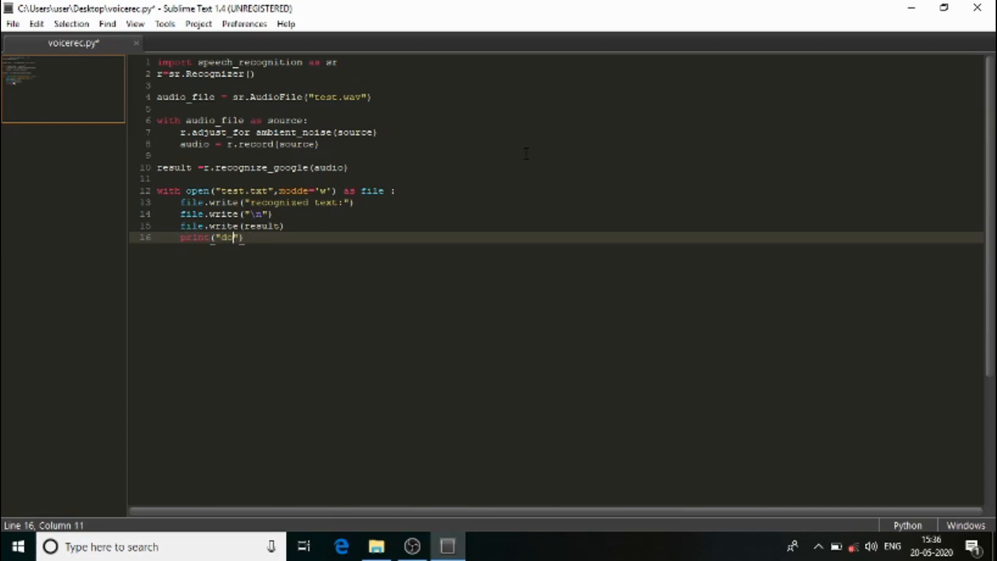
type("conv")
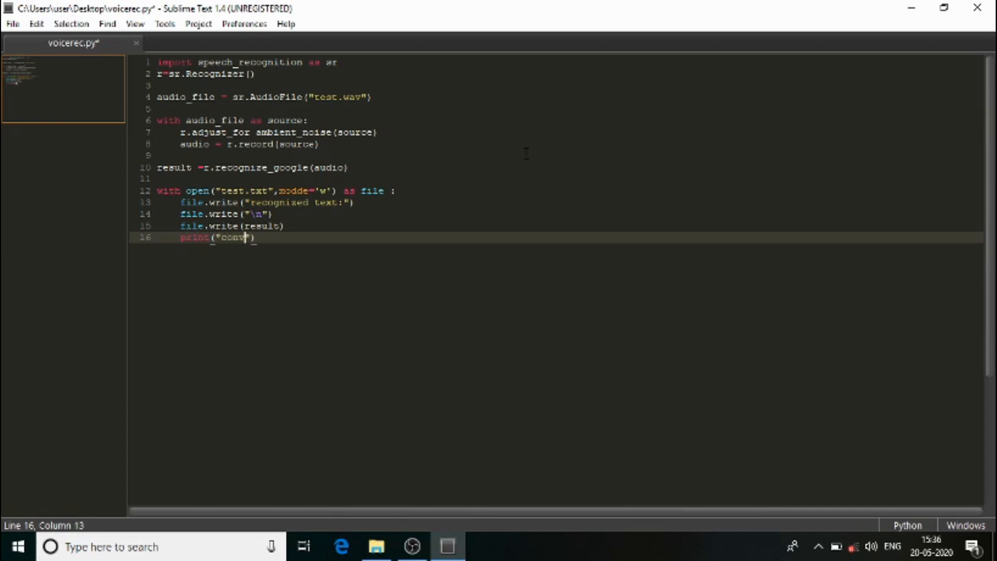
type("ersion")
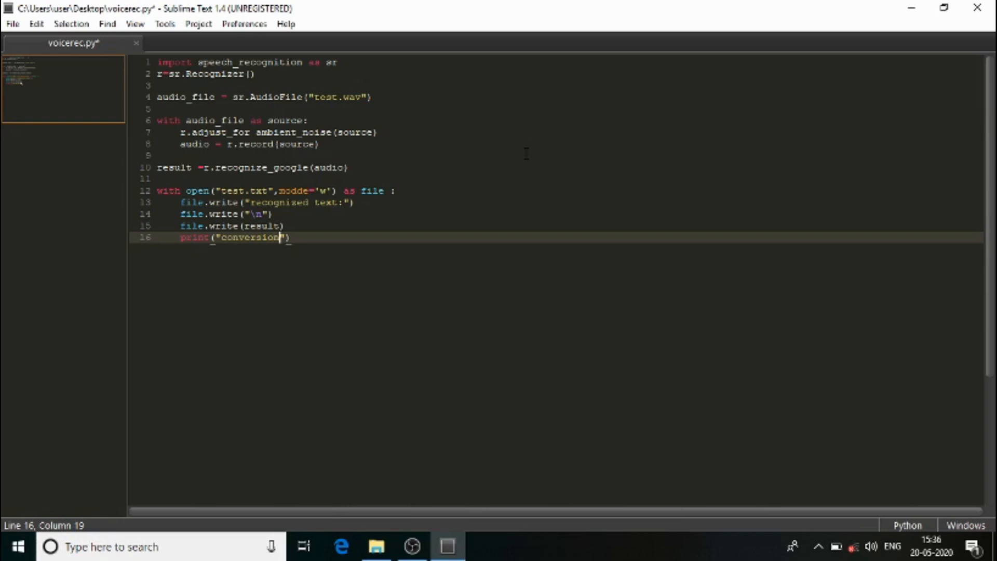
type("complete")
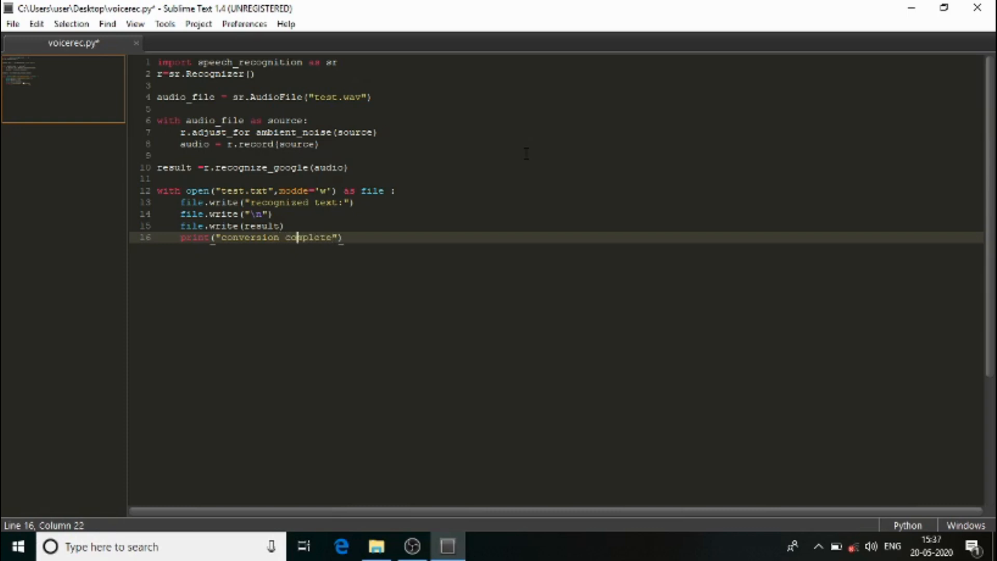
type("is")
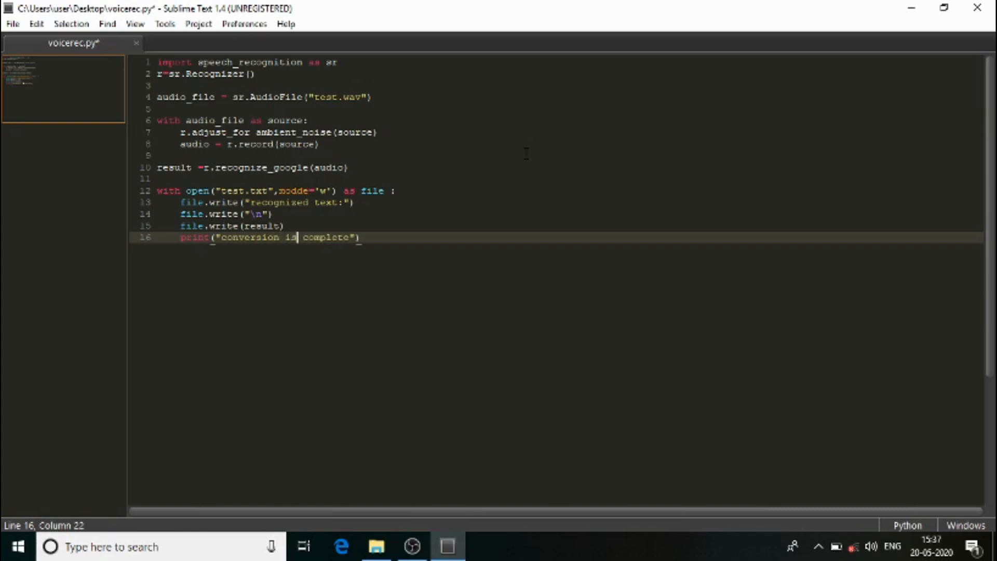
left_click(220, 237)
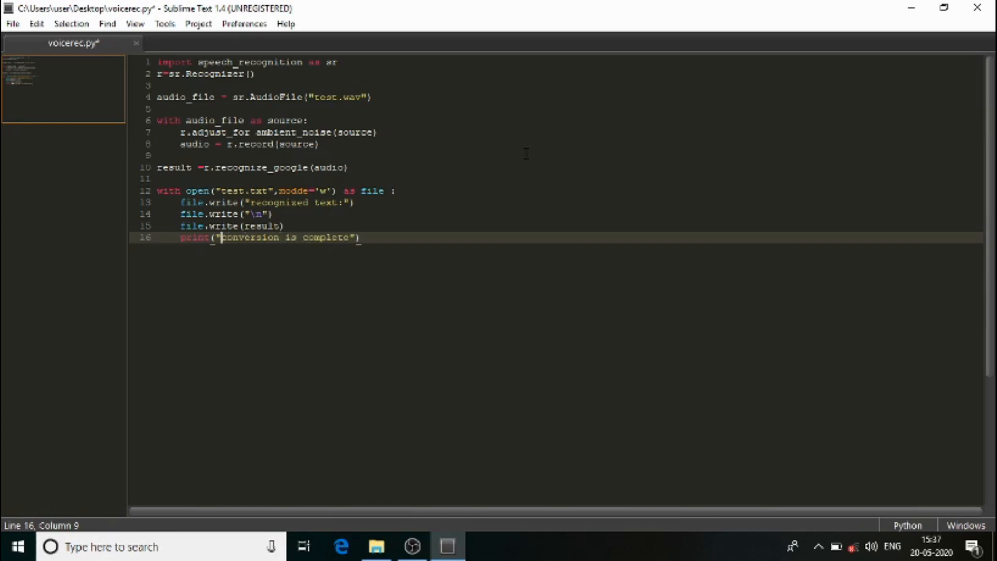
type("Hurray")
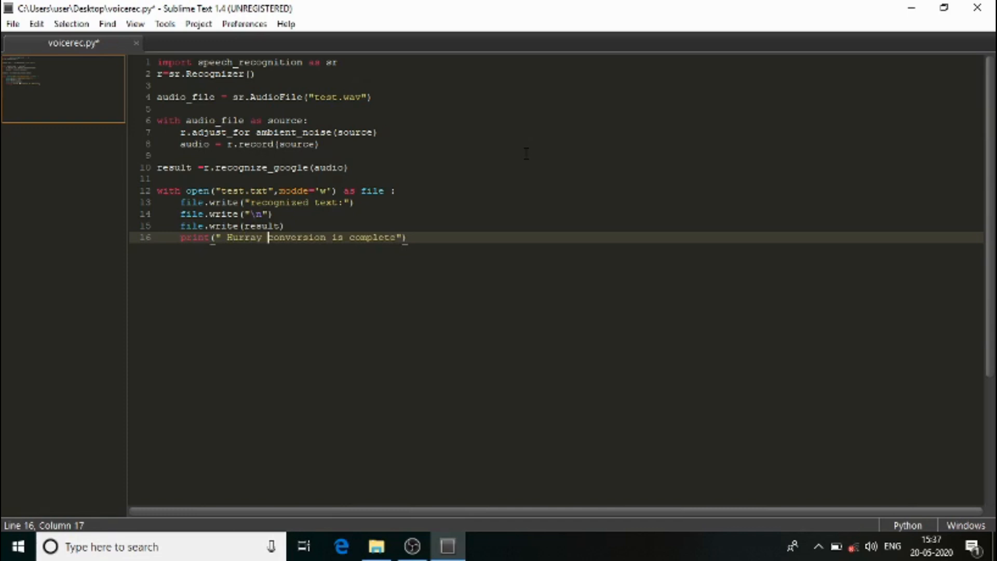
key("Left")
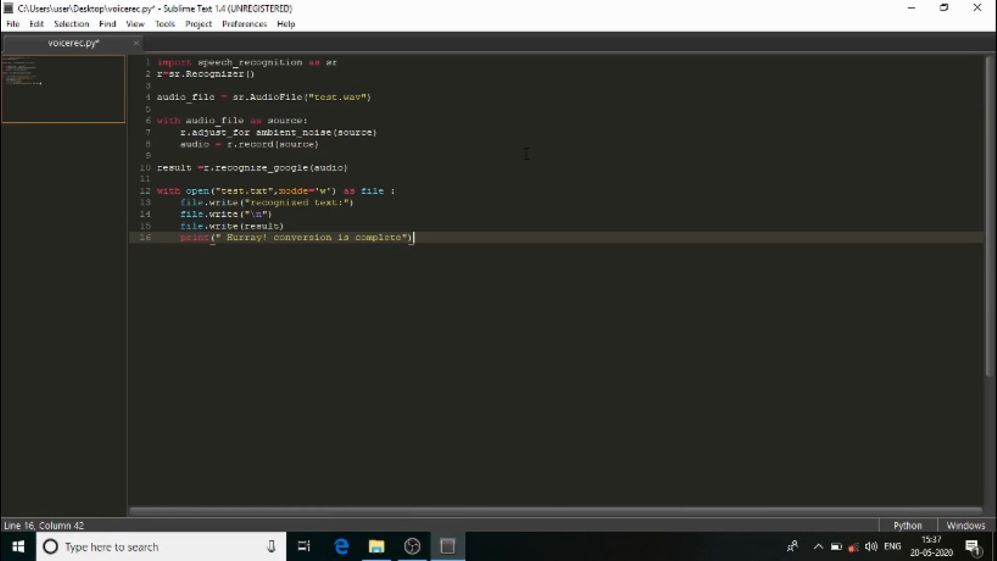
mouse_move(742, 11)
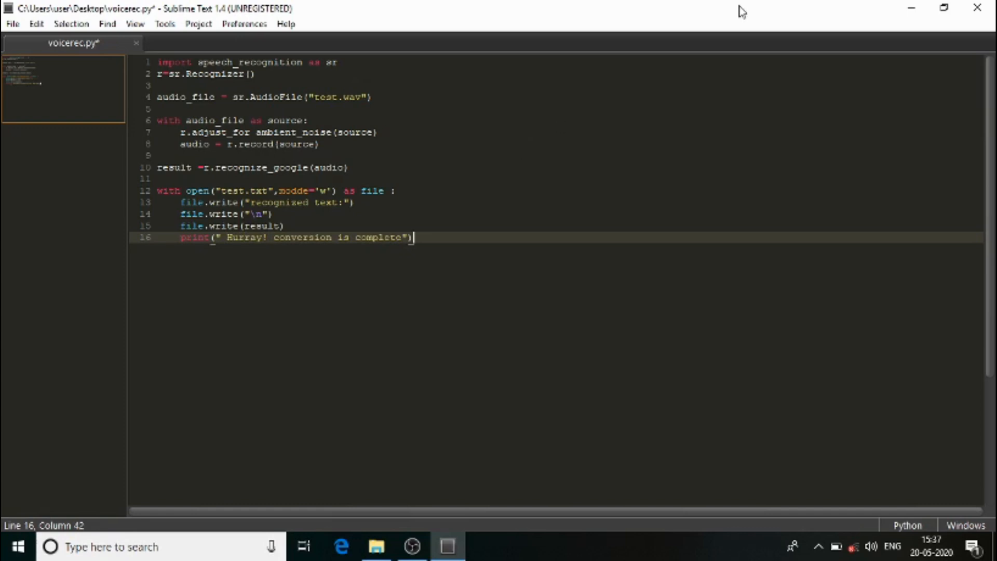
key("ctrl+s")
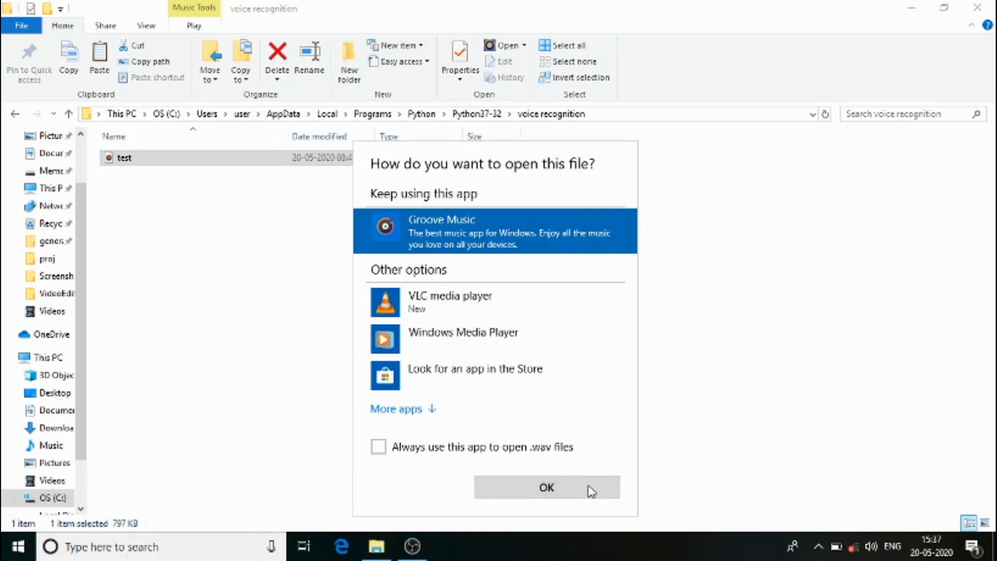
- Play the opening seconds of test.wav in Groove Music, pause, and close the player
left_click(546, 487)
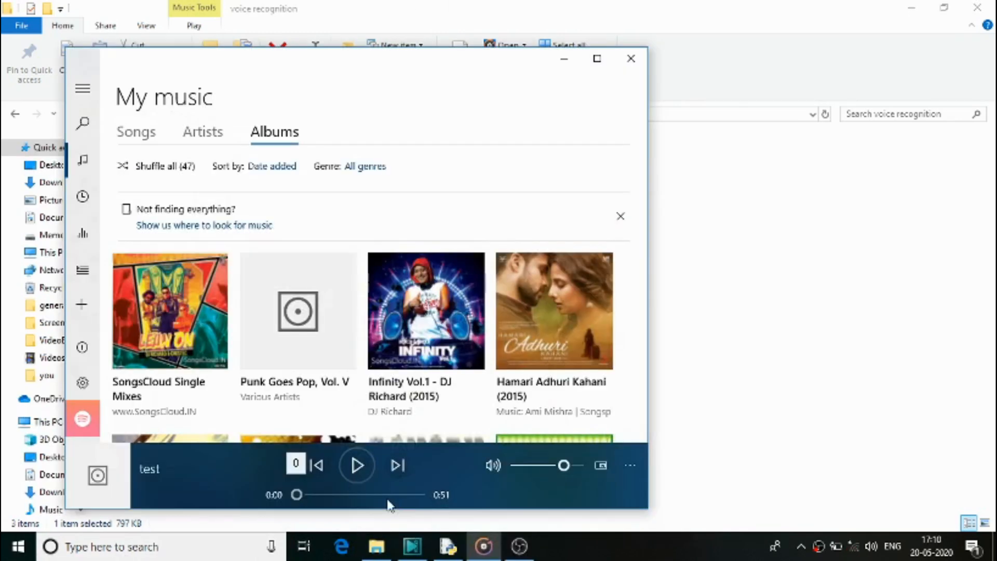
left_click(357, 464)
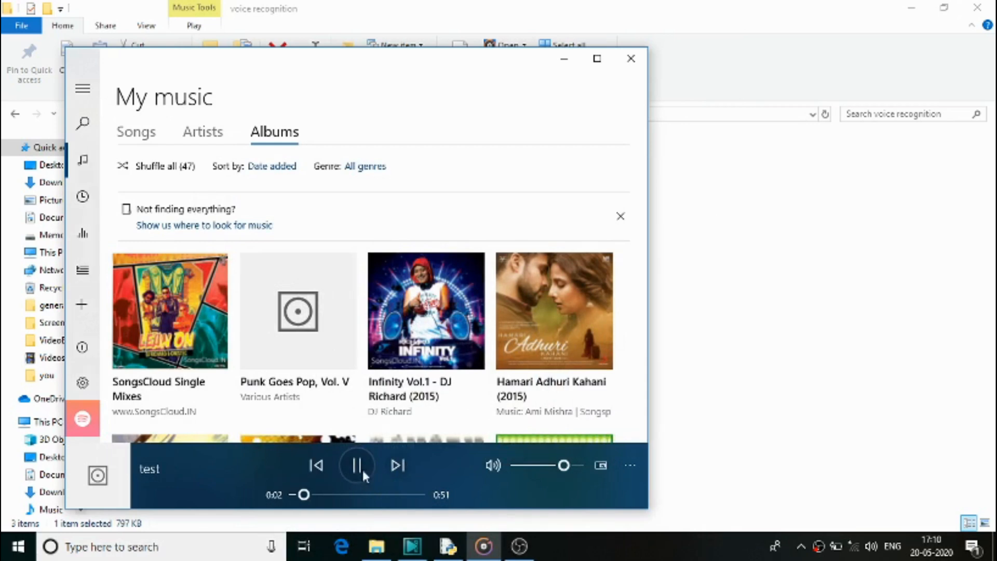
mouse_move(357, 465)
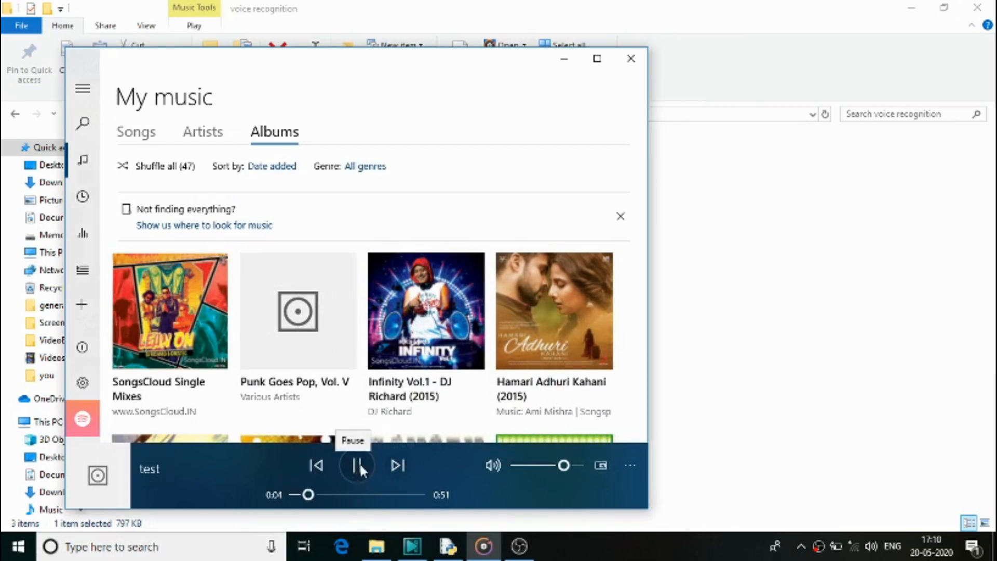
left_click(357, 465)
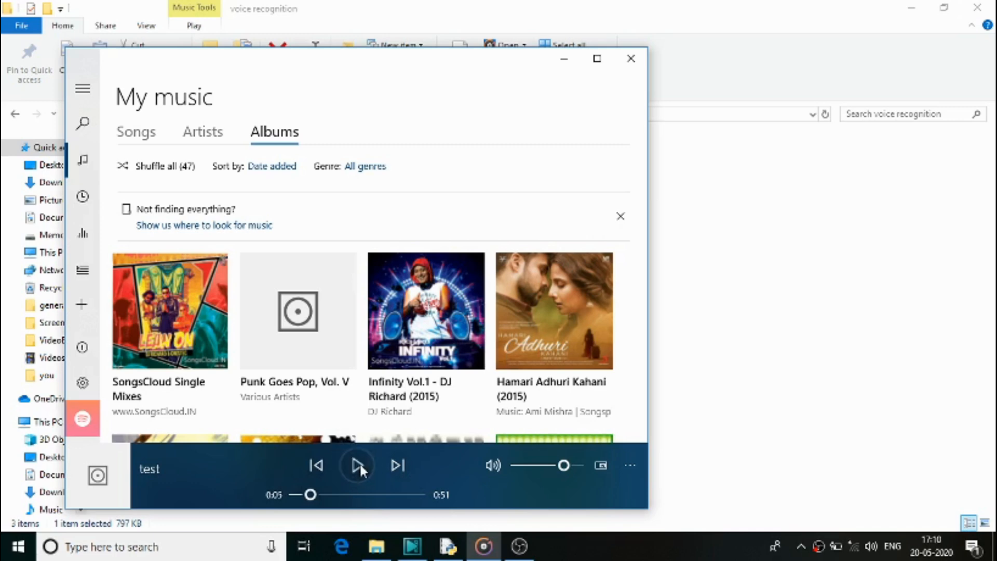
left_click(630, 59)
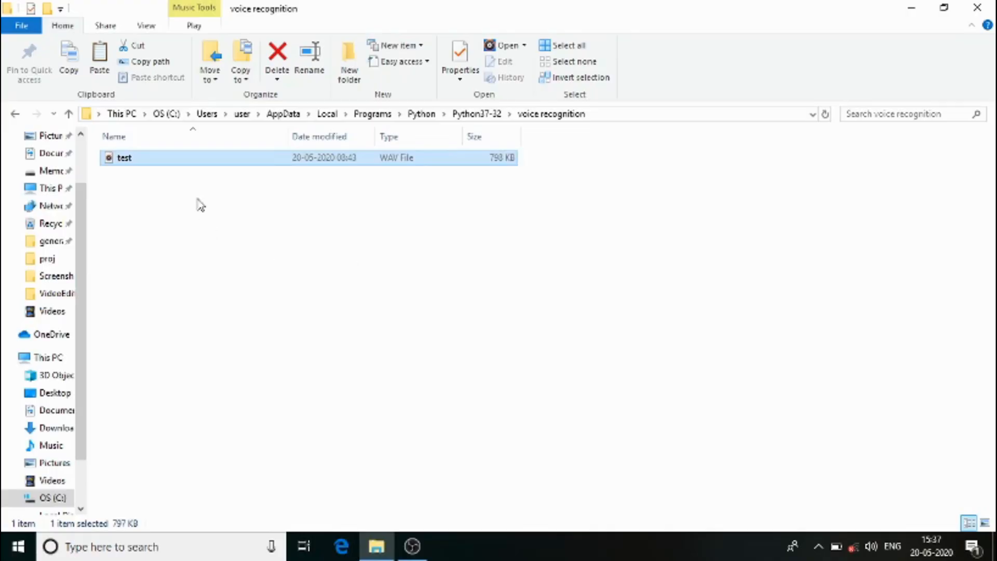
- Paste voicerec.py beside test.wav and open it in IDLE 3.7 (32-bit) for editing
right_click(201, 204)
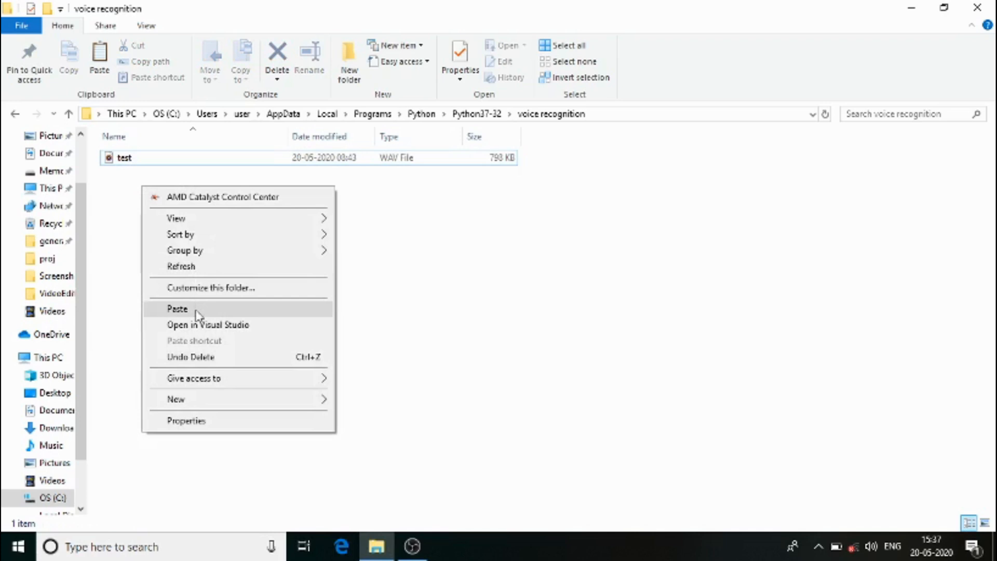
left_click(177, 309)
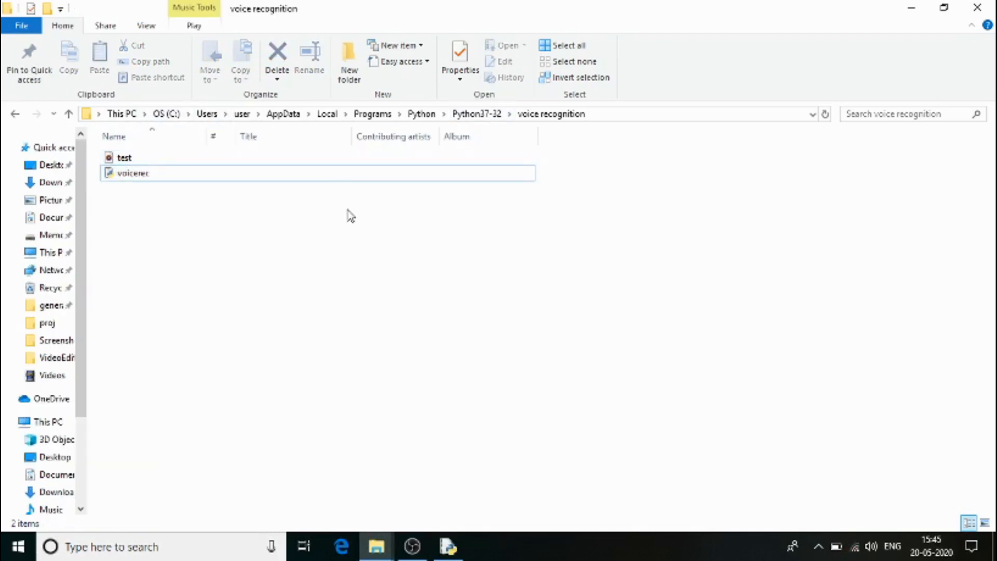
right_click(133, 173)
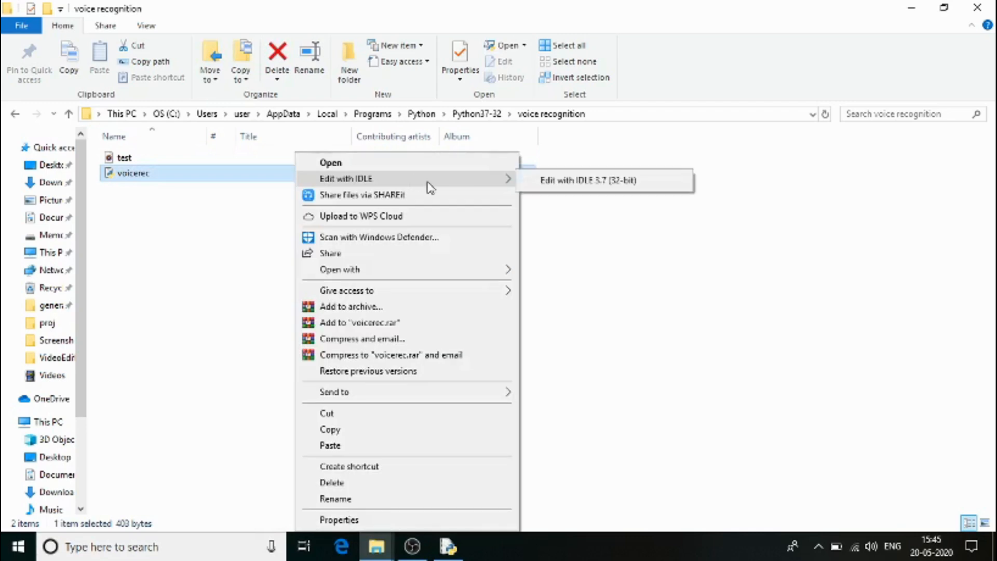
left_click(587, 180)
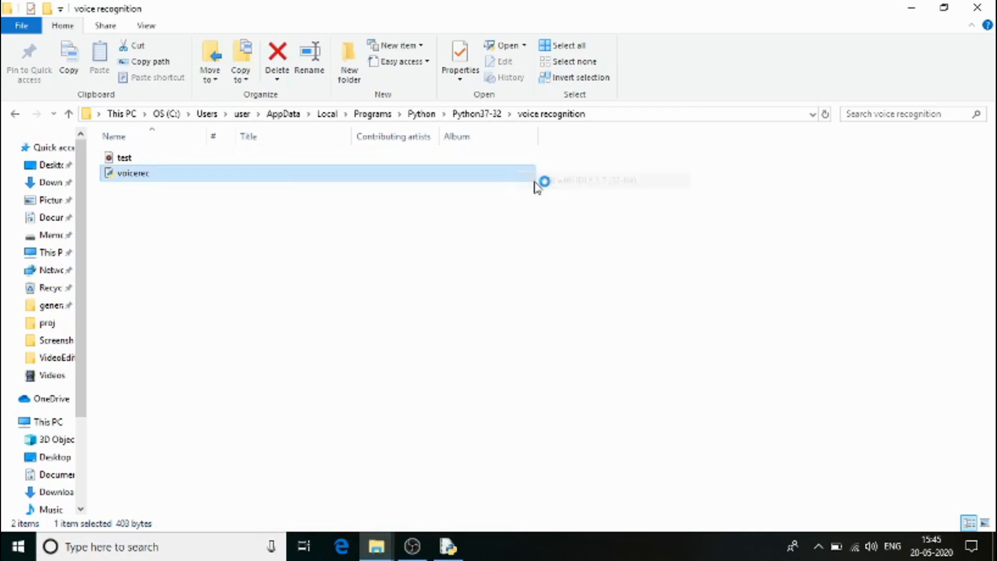
double_click(133, 172)
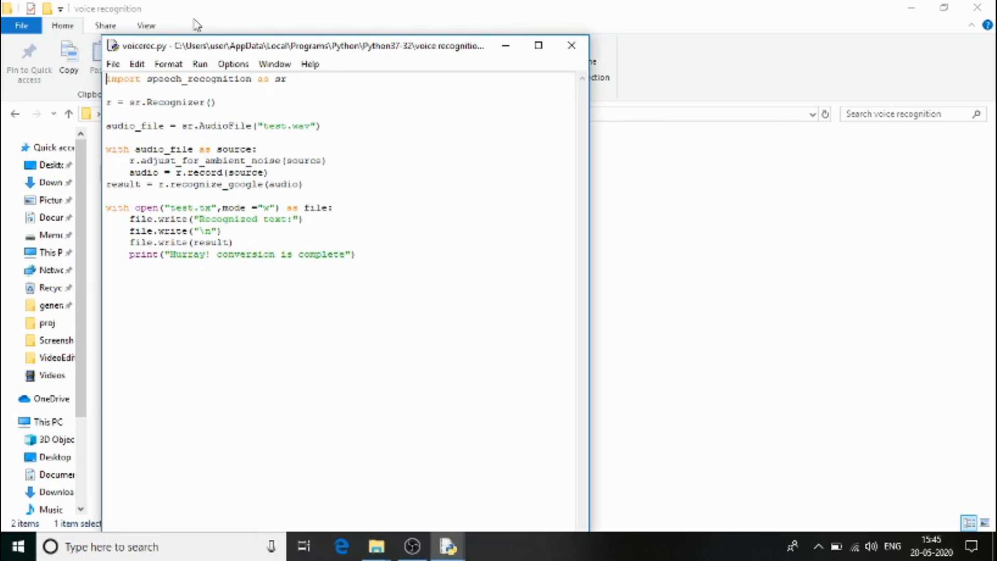
- Run voicerec.py with Run Module so test.txt is created in the folder
left_click(200, 64)
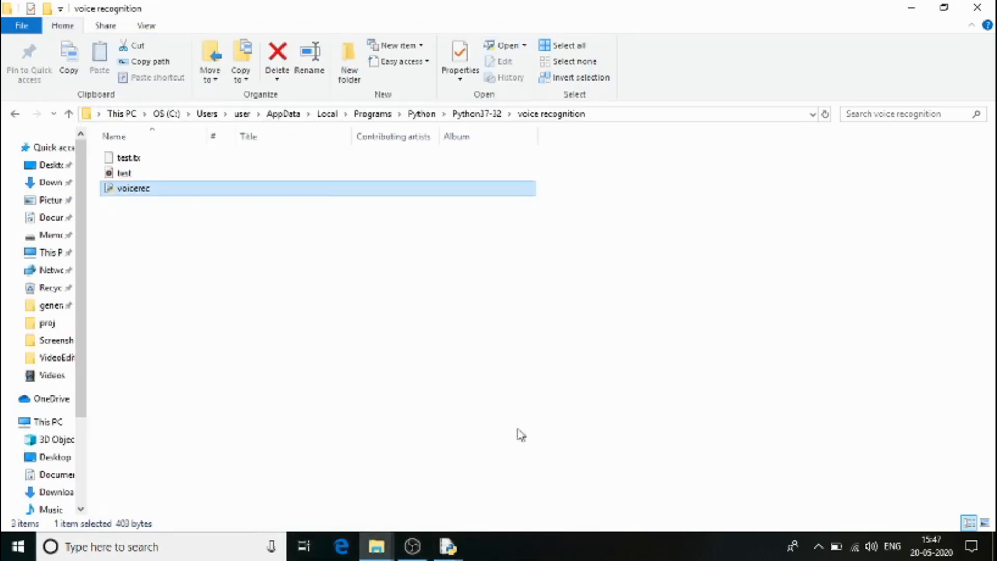
- Open the new test.tx in Notepad without making Notepad the default for .tx files
left_click(128, 158)
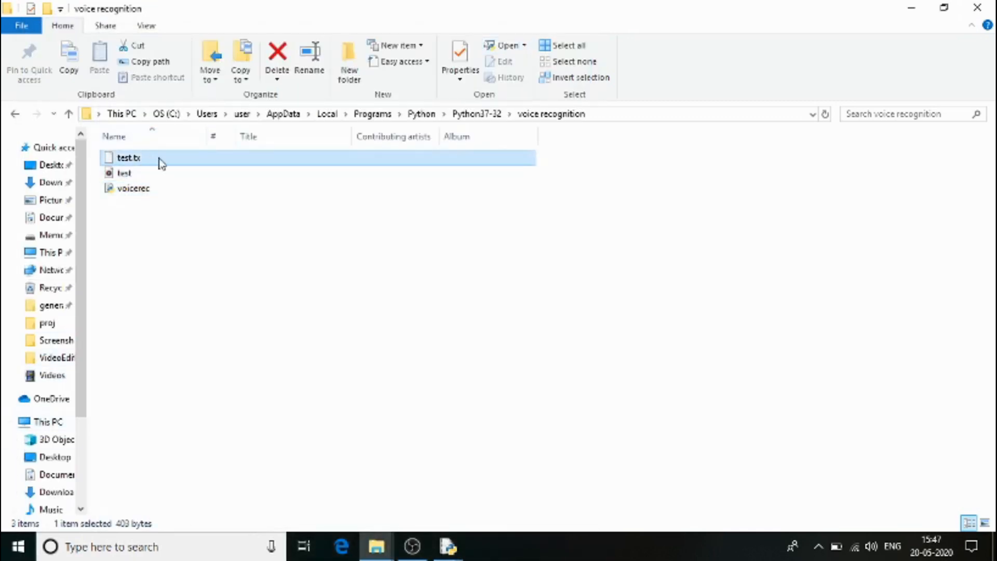
right_click(128, 158)
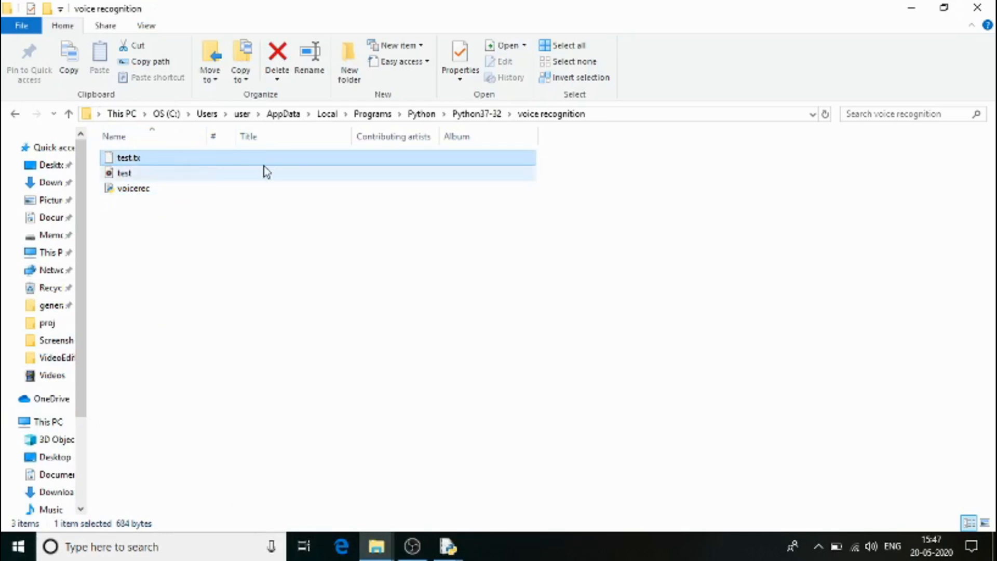
double_click(130, 157)
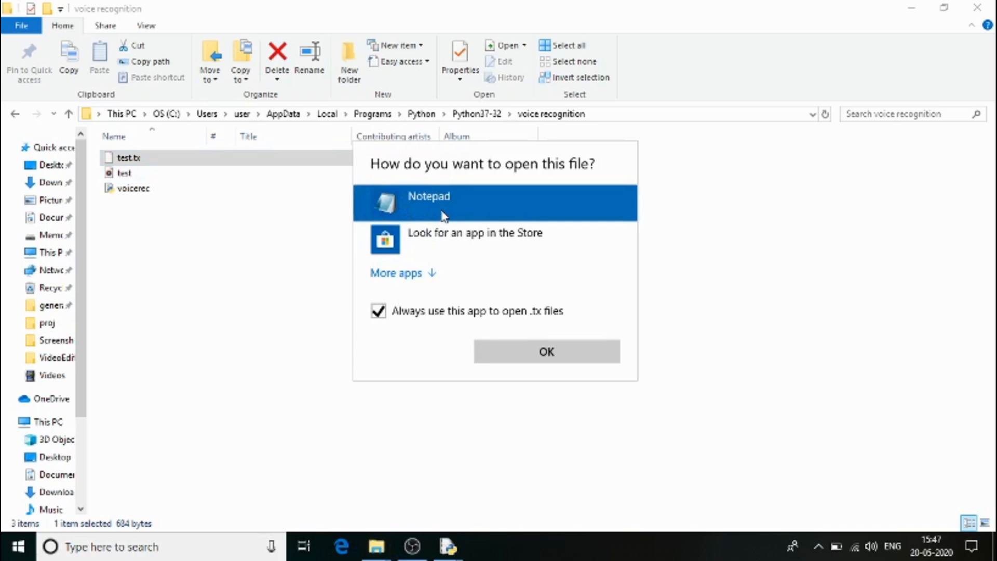
left_click(378, 311)
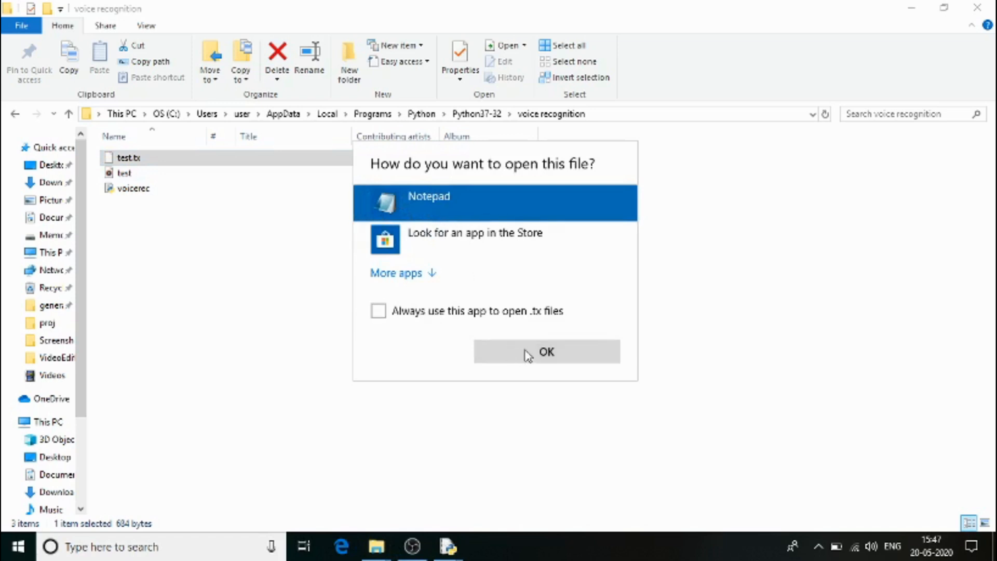
left_click(546, 351)
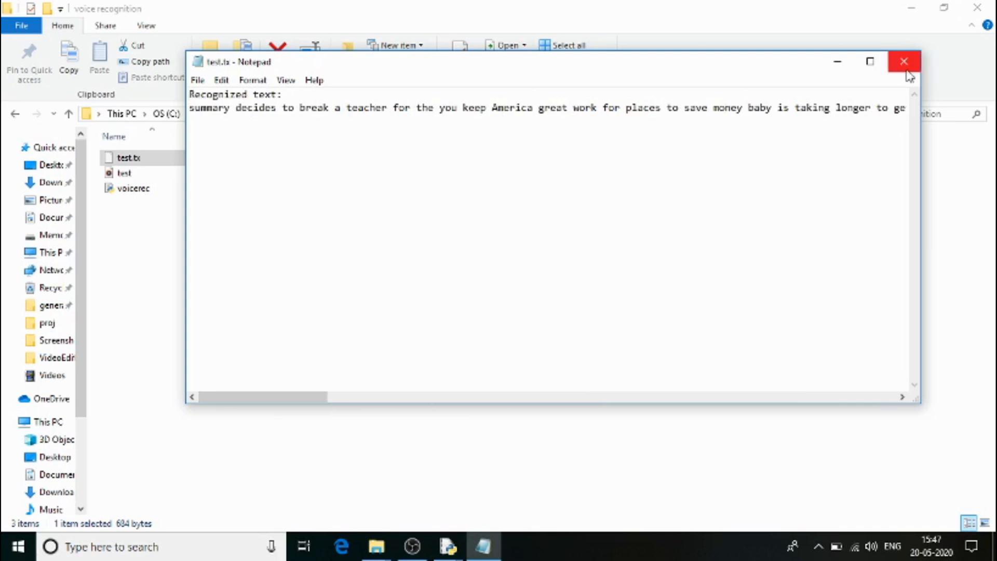
- Close Notepad after reading the "Recognized text:" transcription of test.wav
left_click(904, 61)
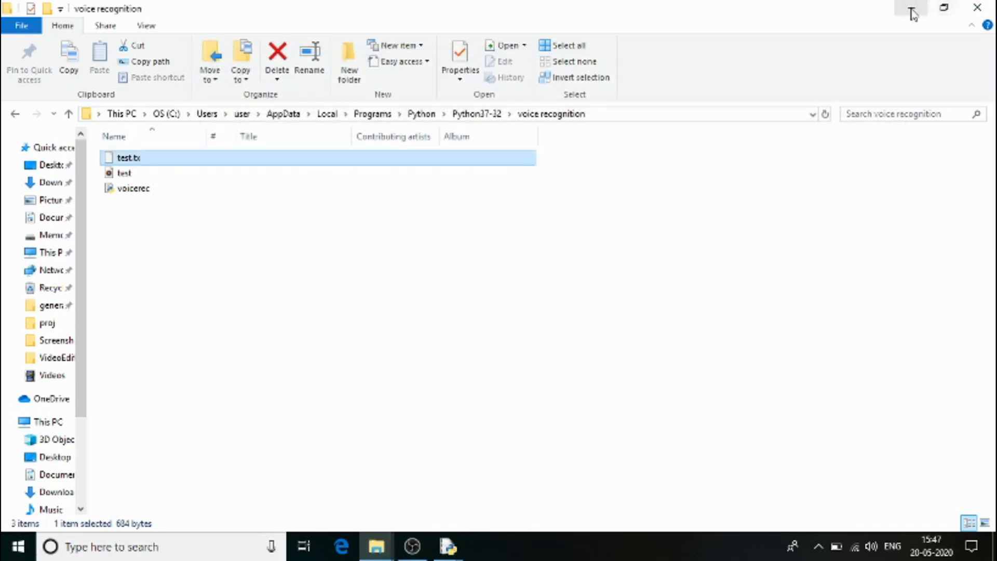